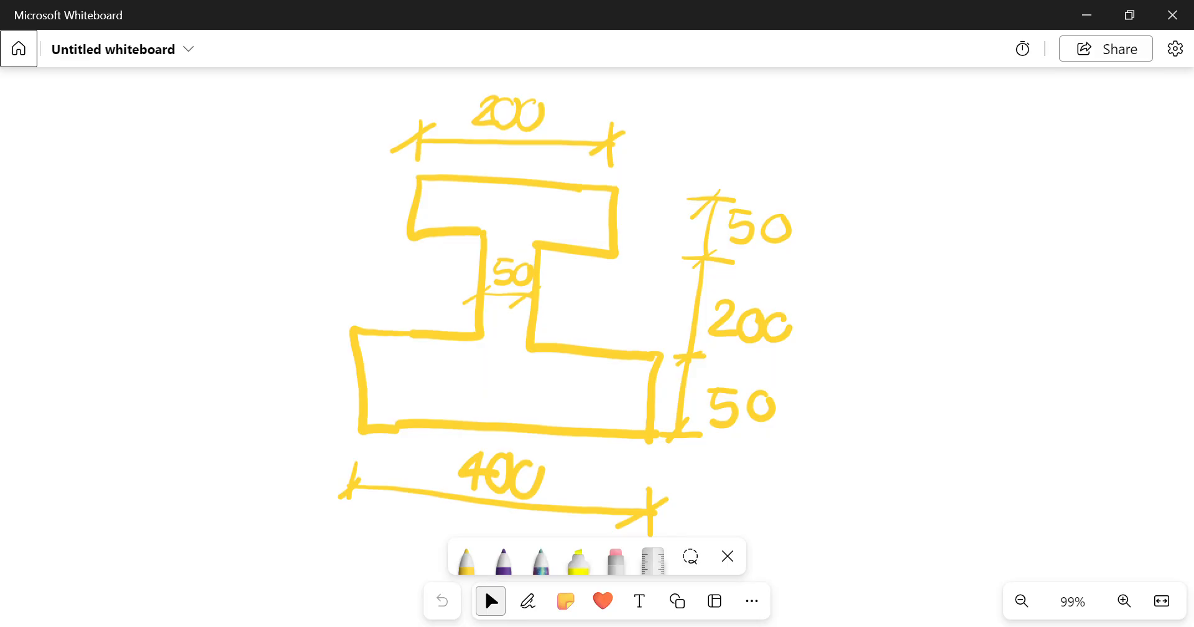
# Pick purple as the pen colour for the annotations that follow.
pyautogui.click(503, 559)
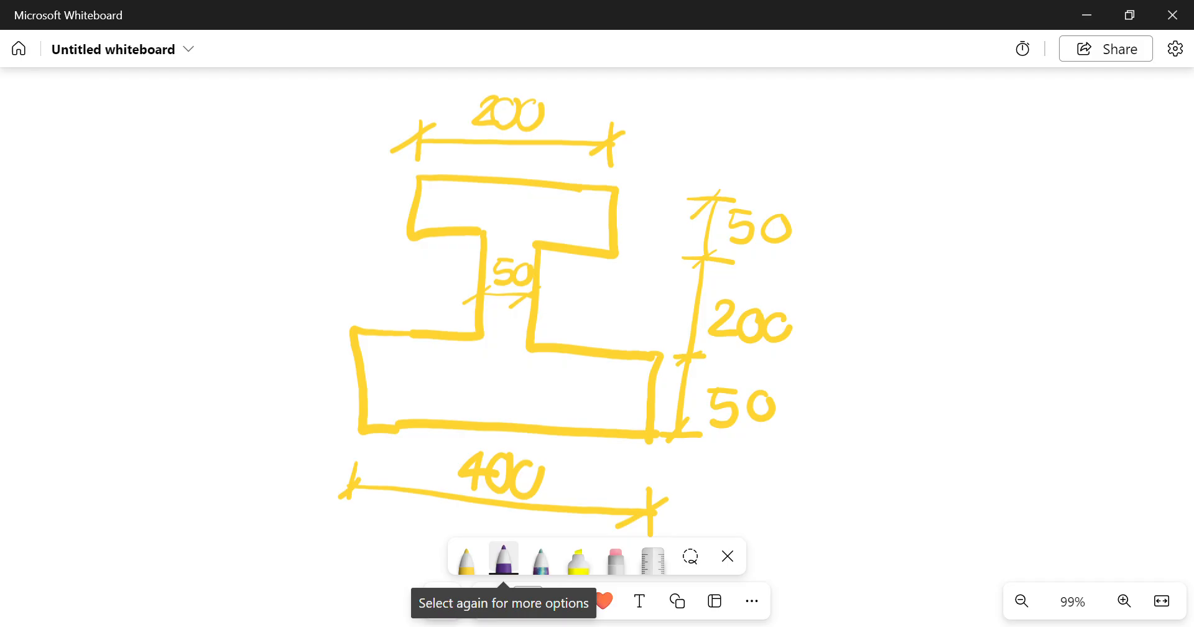
# Number the flanges and web 1, 2, 3 and draw the y-axis left of the section and the x-axis along its base.
pyautogui.moveTo(514, 198); pyautogui.dragTo(513, 222)
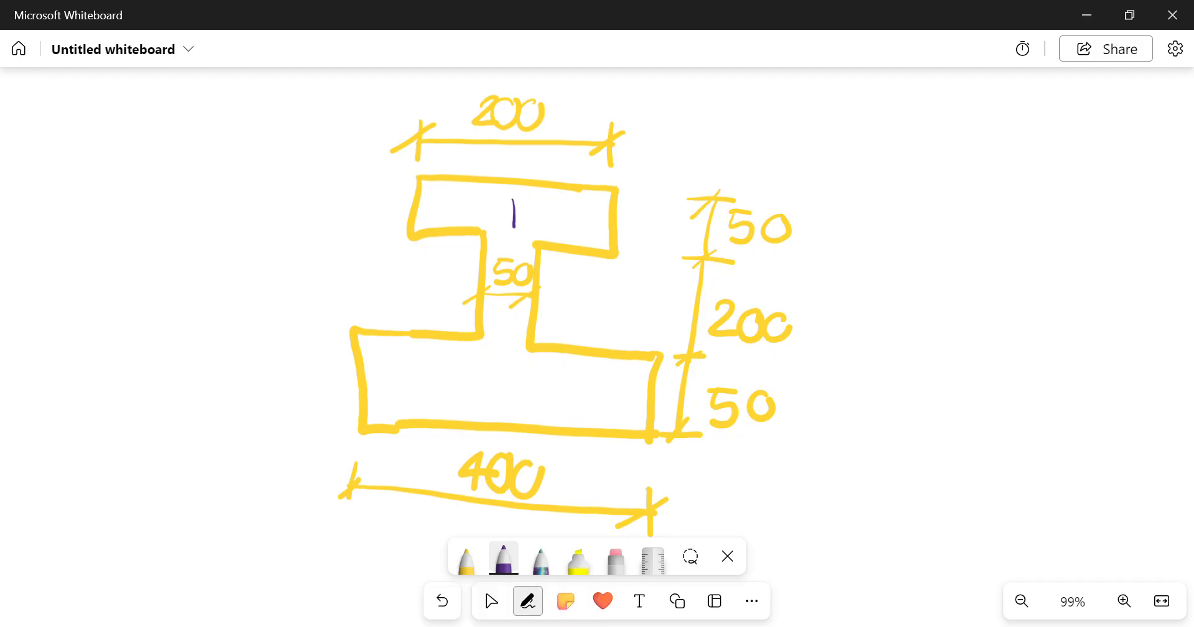
pyautogui.moveTo(495, 320); pyautogui.dragTo(499, 389)
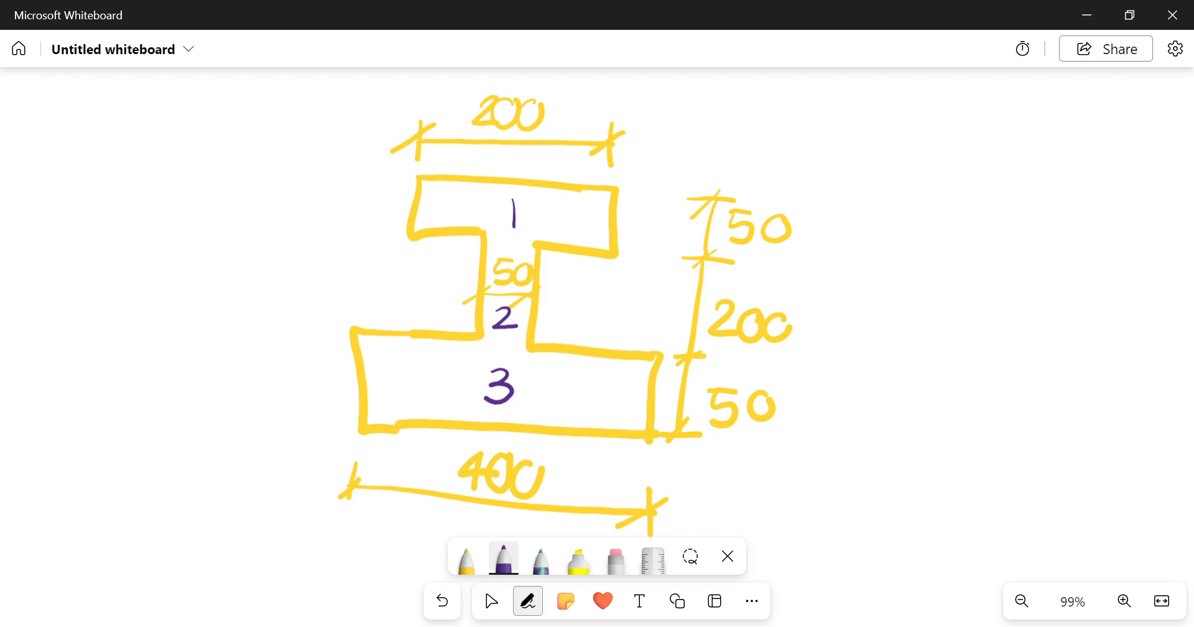
pyautogui.moveTo(371, 103); pyautogui.dragTo(357, 486)
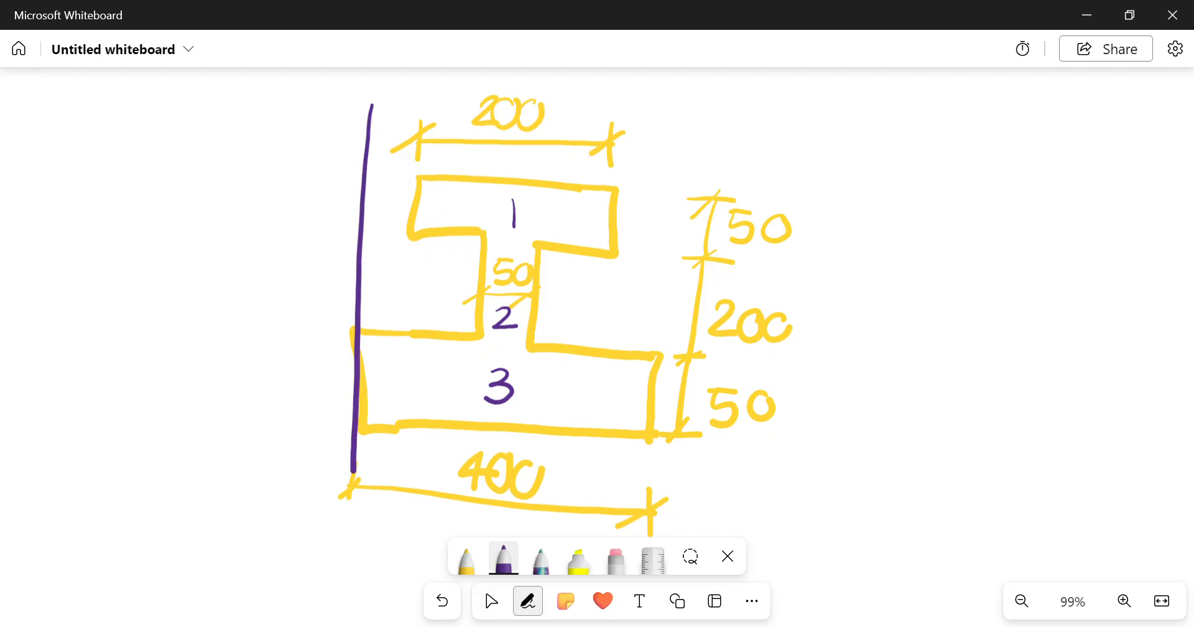
pyautogui.moveTo(199, 418); pyautogui.dragTo(801, 453)
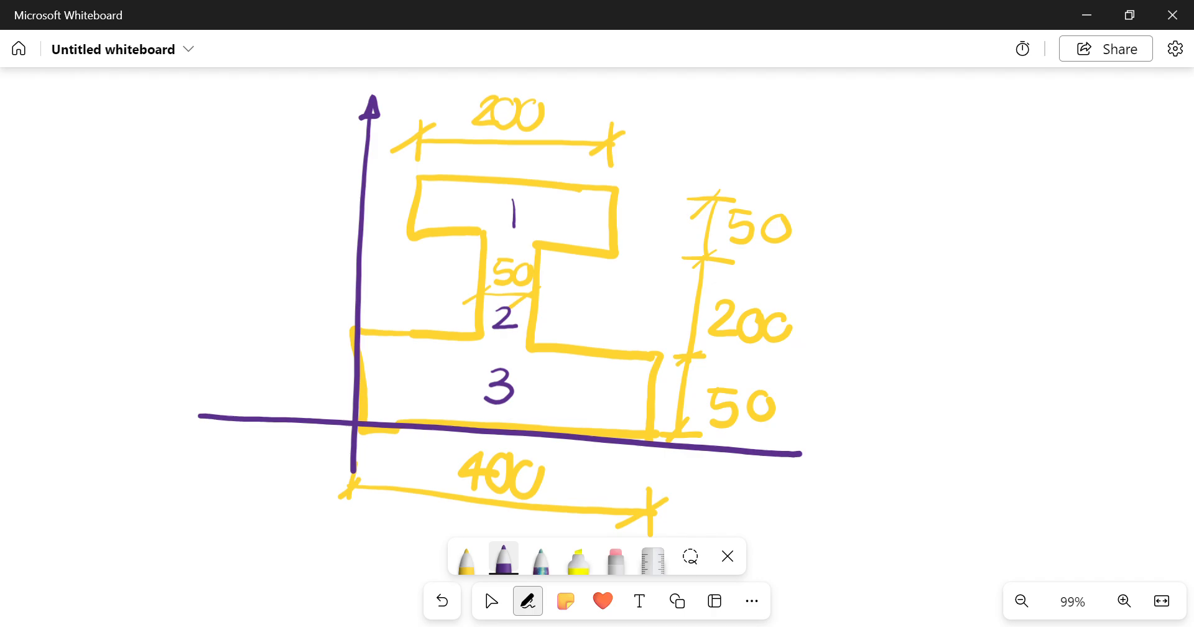
# Add the x̄ arrow under the section, an arrowhead on the x-axis, an upward ȳ arrow labelled ȳ, and a vertical centre line.
pyautogui.moveTo(355, 461); pyautogui.dragTo(435, 459)
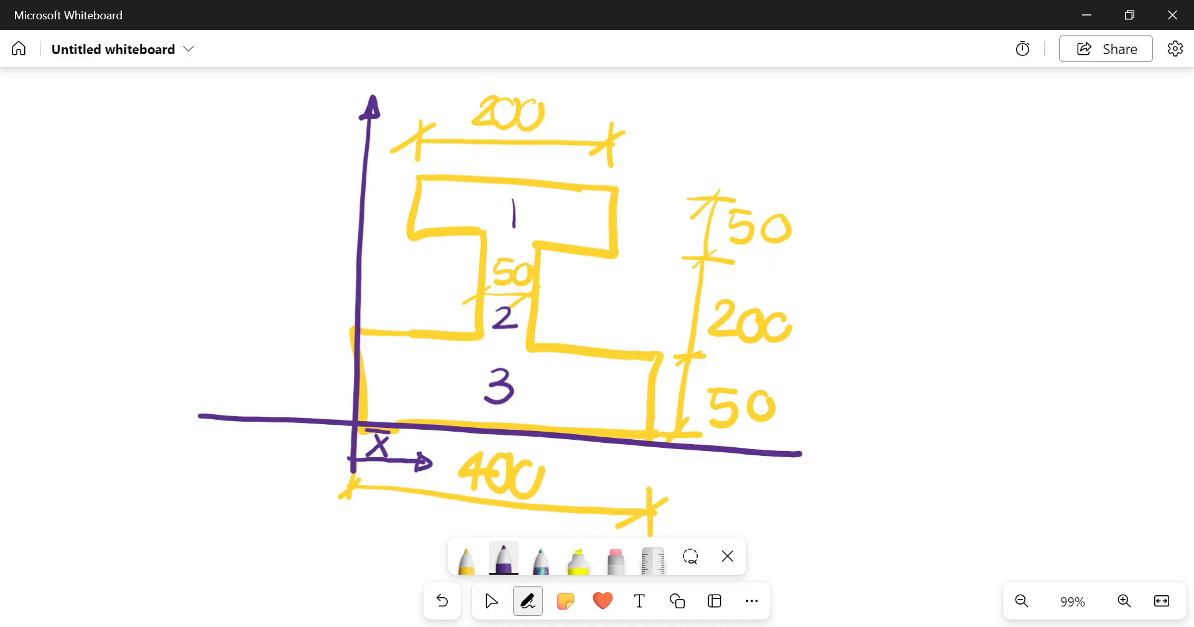
pyautogui.moveTo(792, 451); pyautogui.dragTo(819, 456)
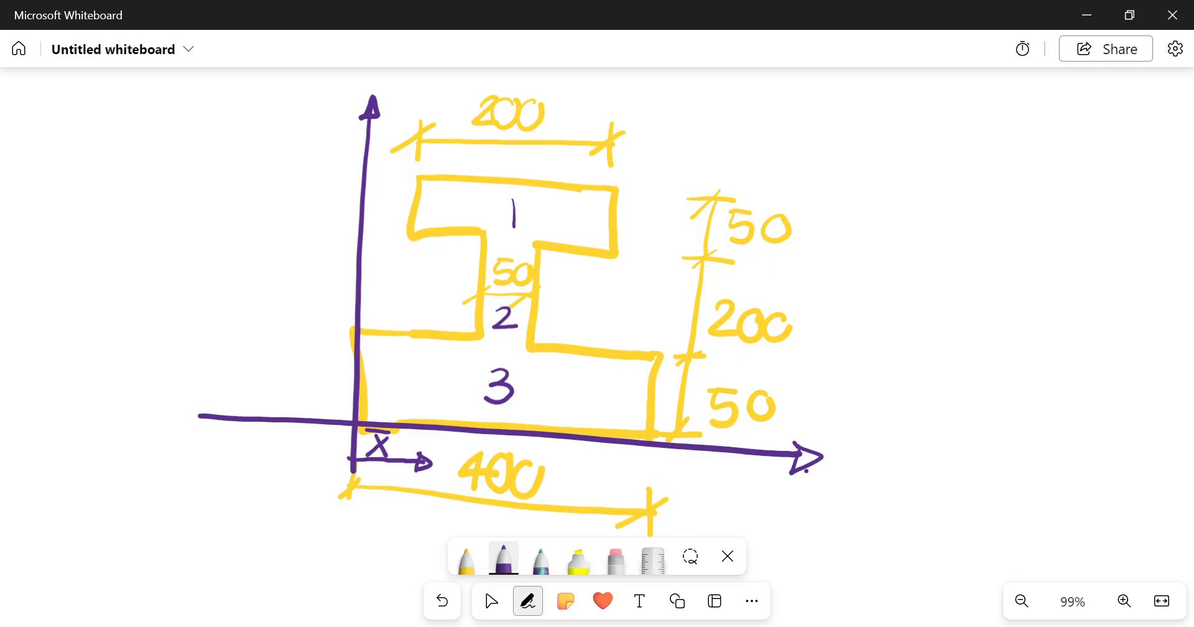
pyautogui.moveTo(288, 423); pyautogui.dragTo(287, 331)
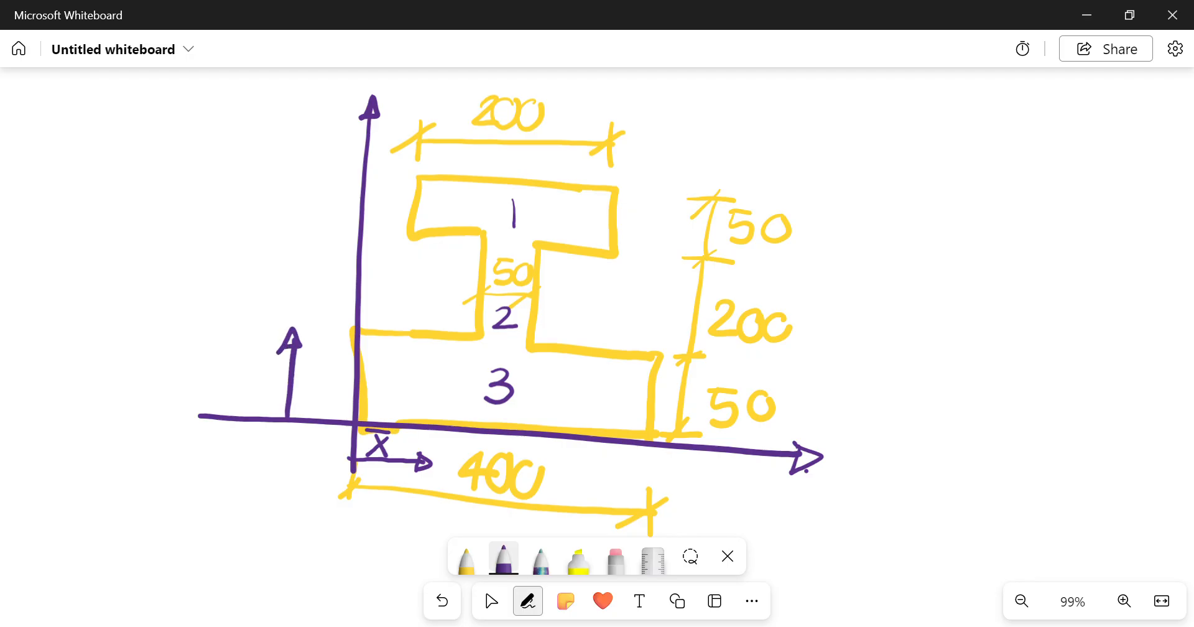
pyautogui.moveTo(229, 366); pyautogui.dragTo(251, 388)
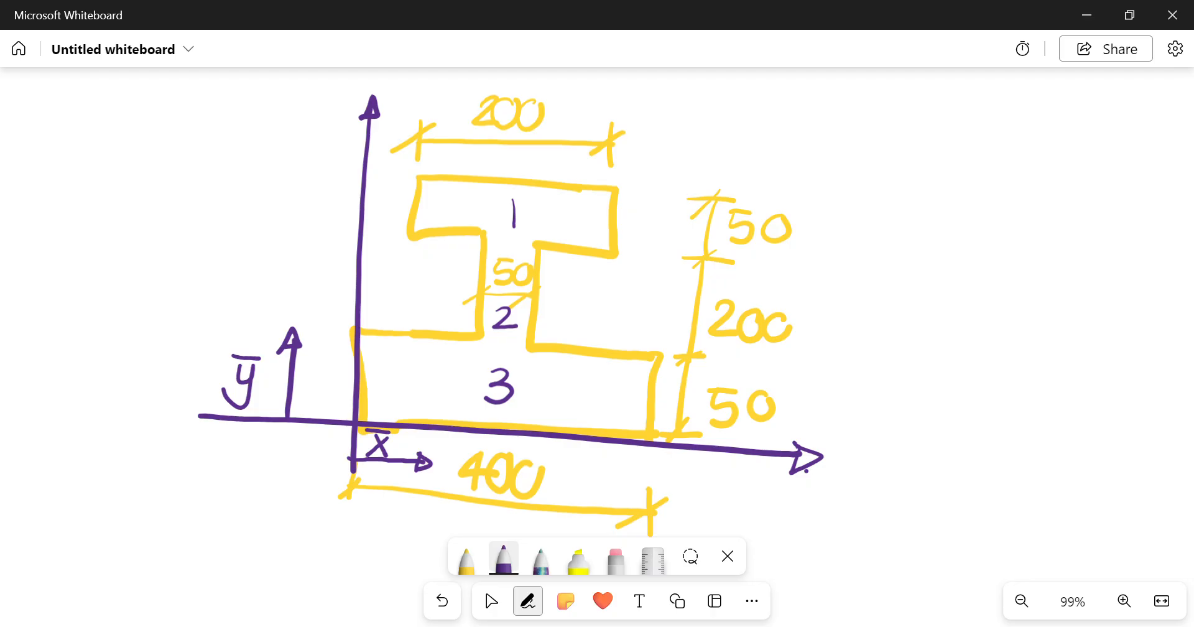
pyautogui.moveTo(520, 72); pyautogui.dragTo(512, 176)
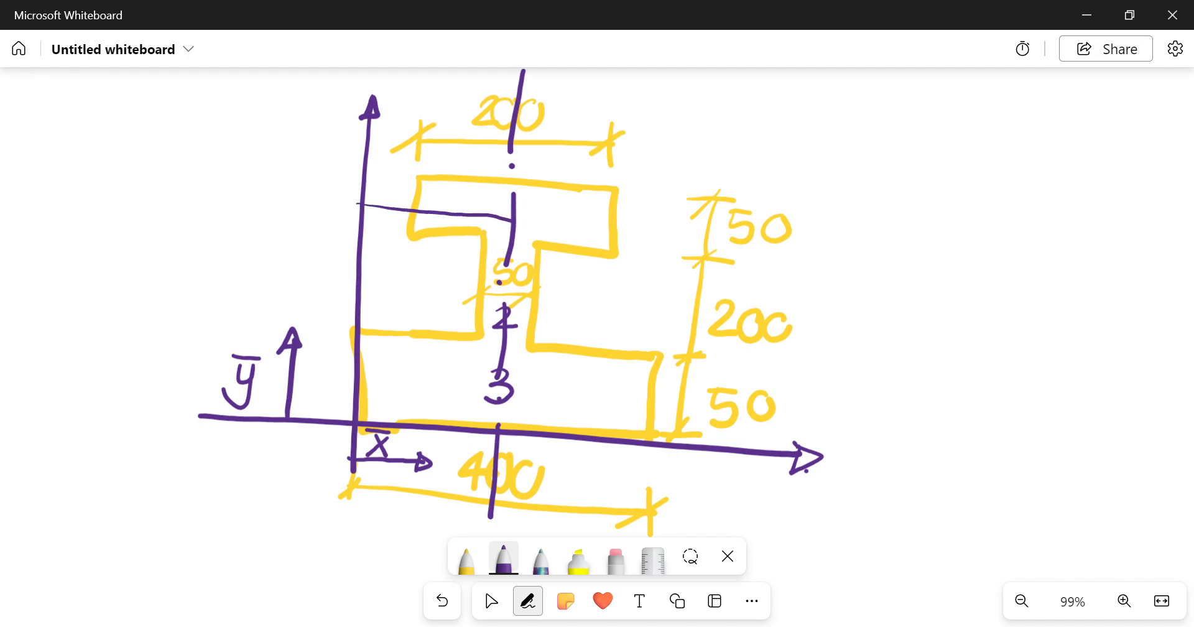
# Draw horizontal arrows from the y-axis to the centroids of parts 1, 2 and 3.
pyautogui.moveTo(373, 312); pyautogui.dragTo(510, 309)
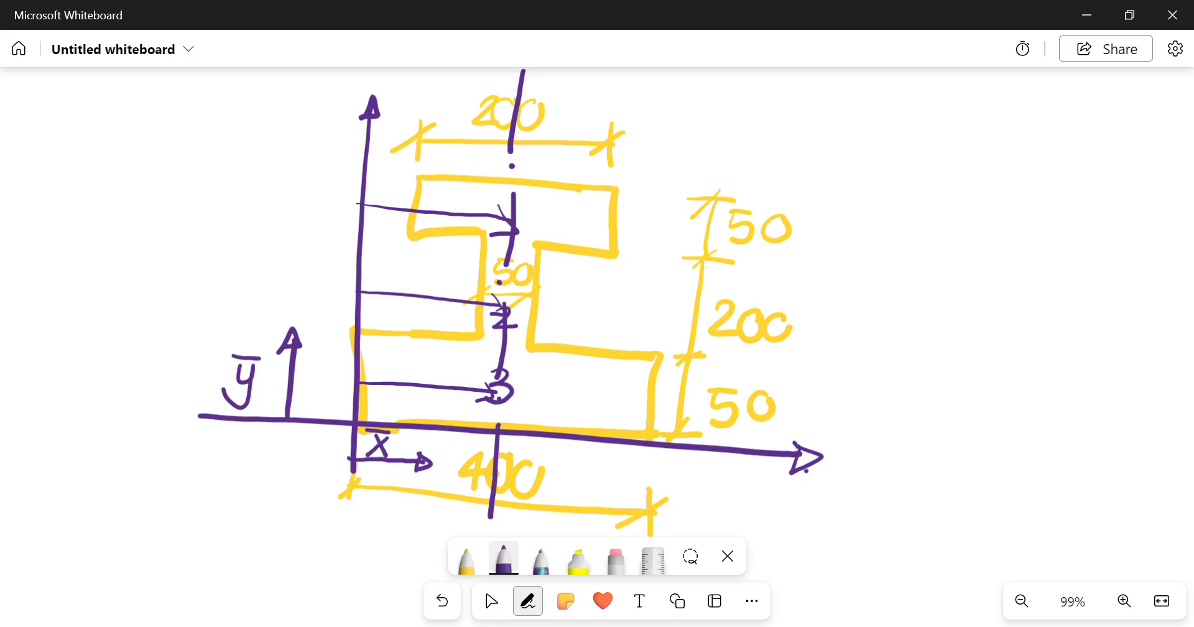
# Write the result Xc = 200 at top left and box it.
pyautogui.moveTo(50, 107); pyautogui.dragTo(83, 165)
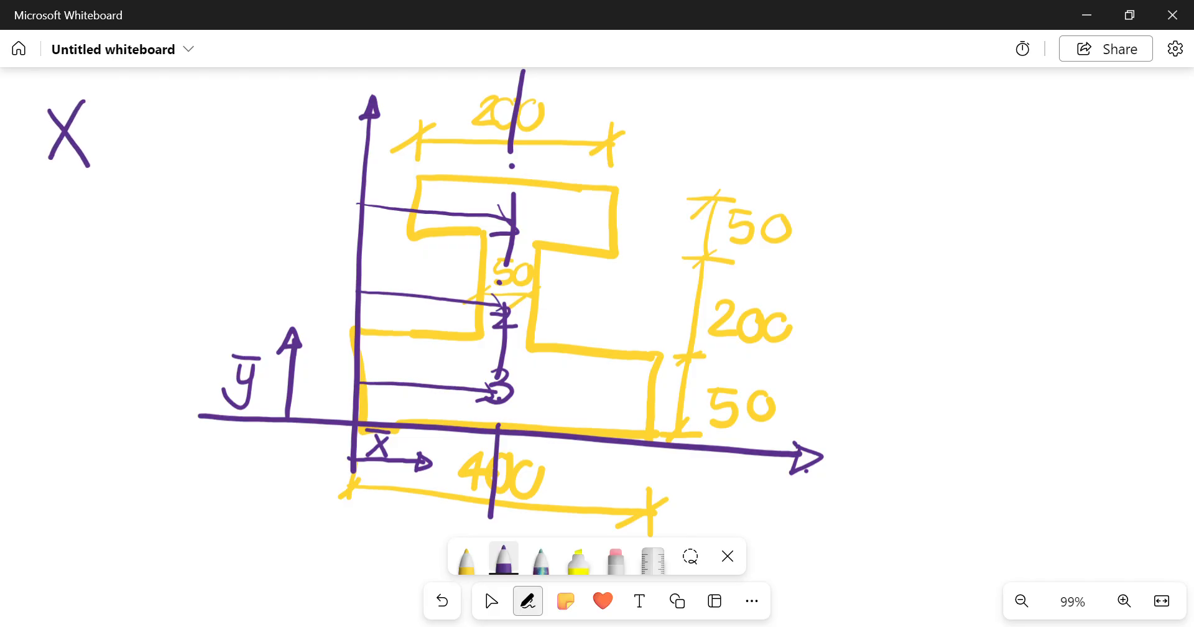
pyautogui.moveTo(91, 145); pyautogui.dragTo(213, 144)
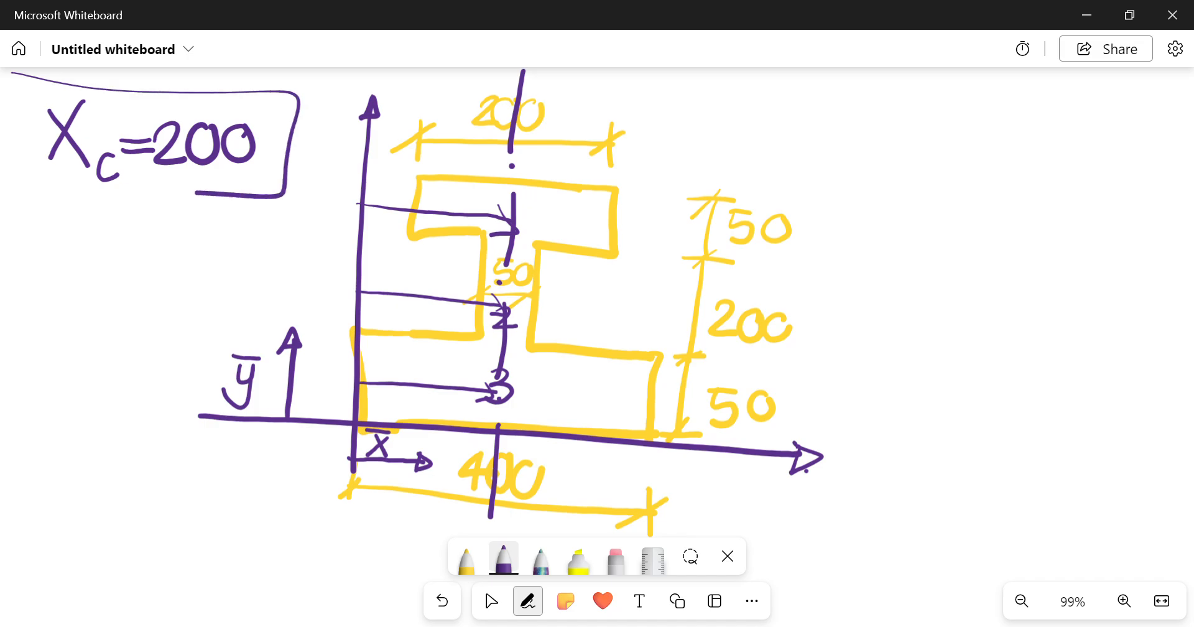
pyautogui.moveTo(32, 90); pyautogui.dragTo(33, 206)
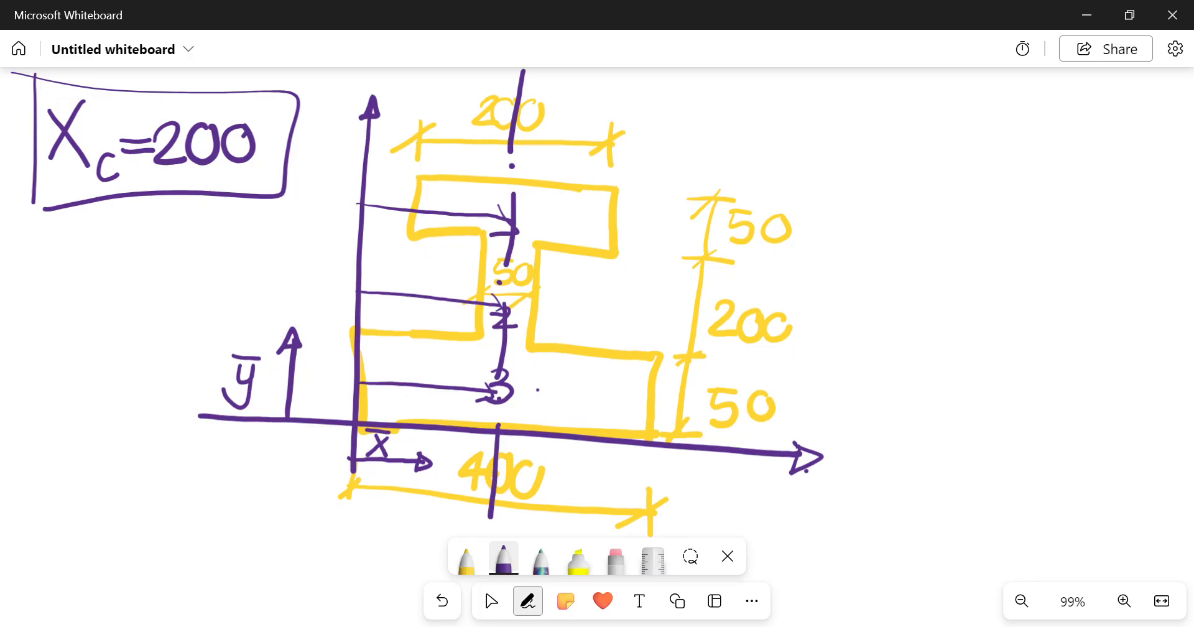
# Extend horizontal lines rightward from the centroids of parts 1, 2 and 3.
pyautogui.moveTo(534, 391); pyautogui.dragTo(708, 453)
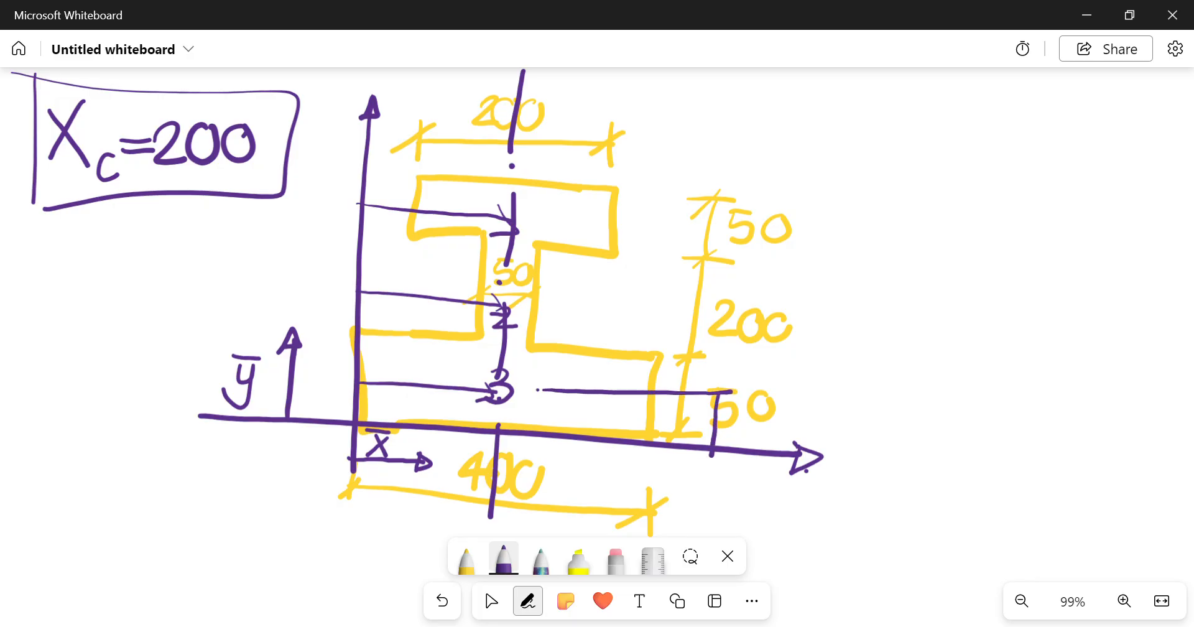
pyautogui.moveTo(503, 291); pyautogui.dragTo(650, 293)
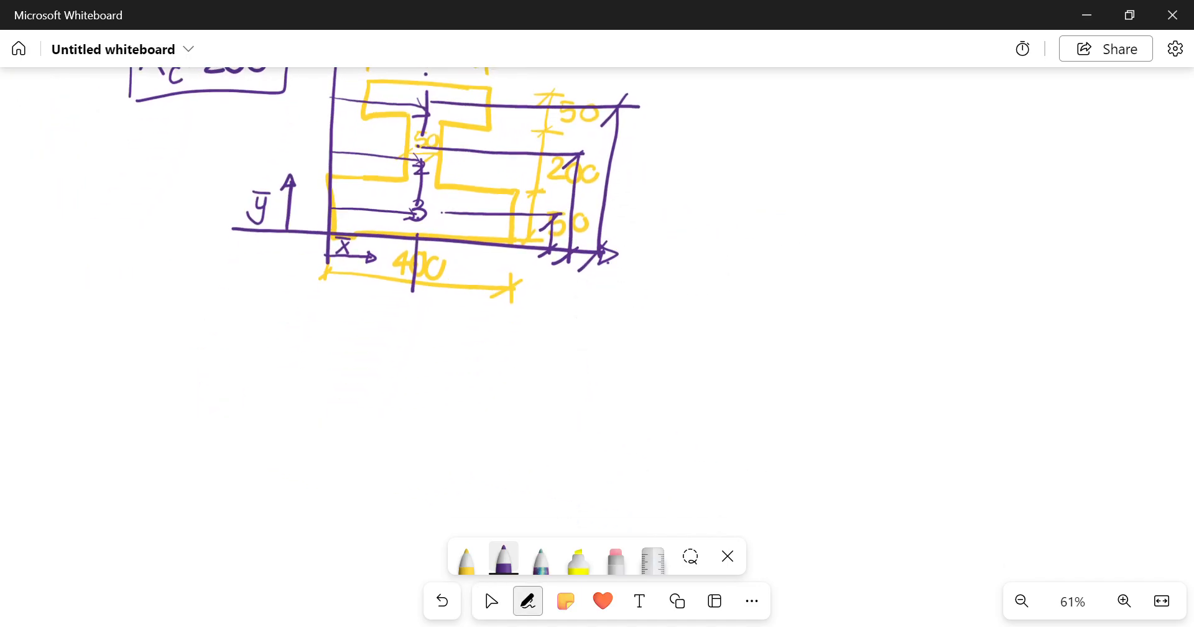
# Draw the table grid with headers A, x̄, Ax, ȳ, Ay and row labels 1, 2, 3, Σ.
pyautogui.moveTo(118, 305); pyautogui.dragTo(975, 395)
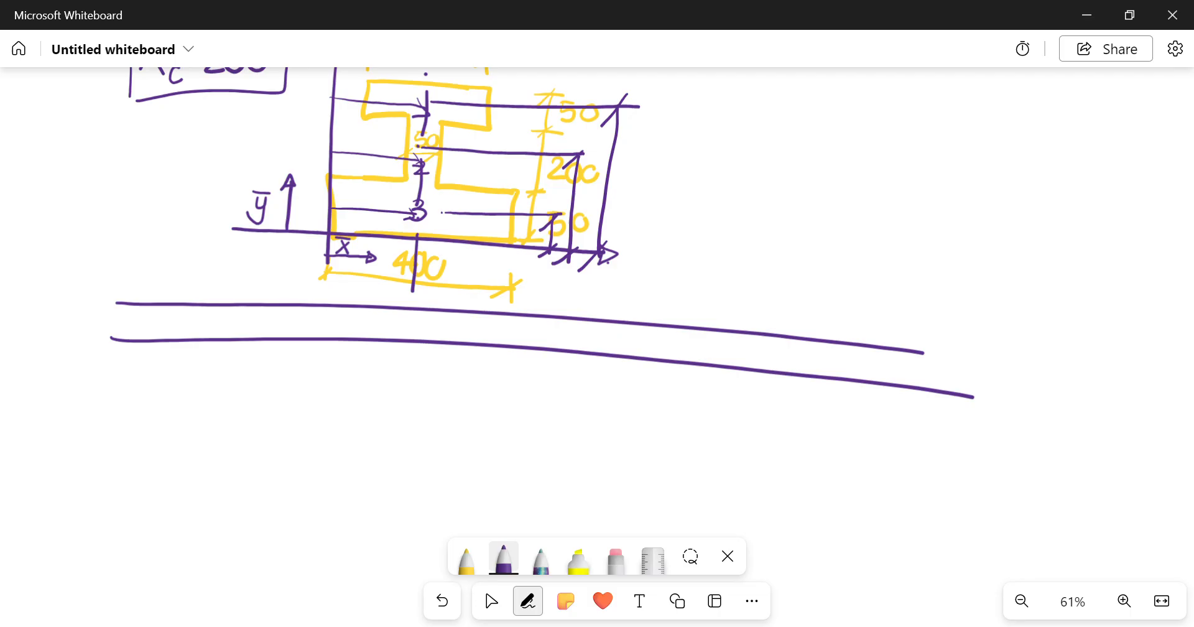
pyautogui.moveTo(163, 296); pyautogui.dragTo(158, 546)
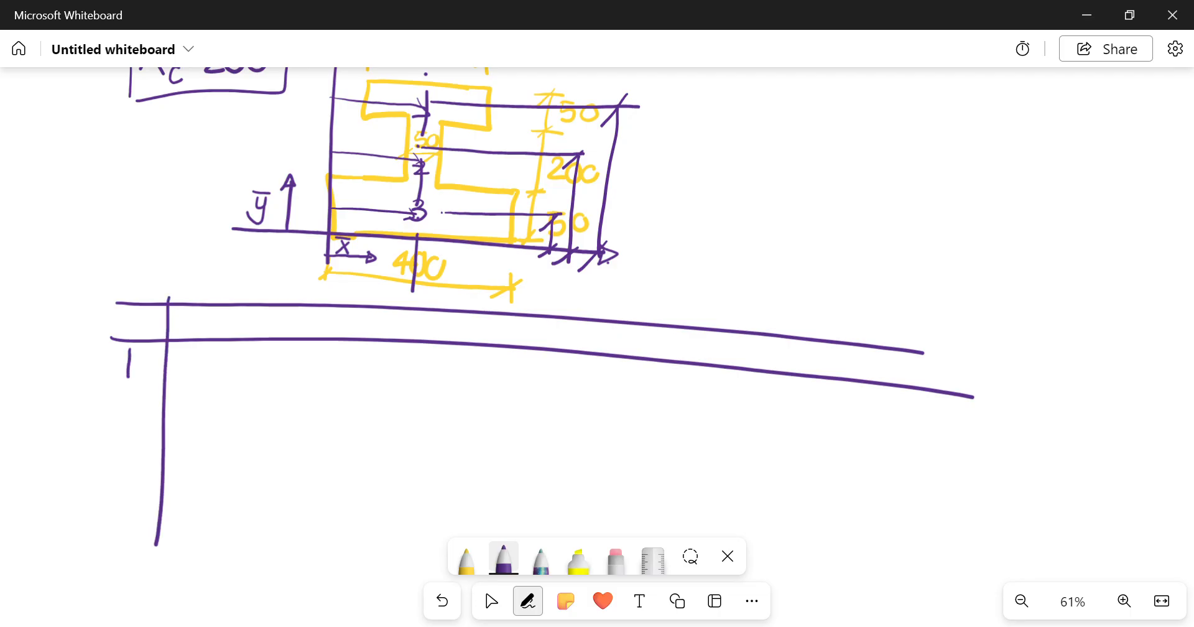
pyautogui.moveTo(115, 419); pyautogui.dragTo(121, 510)
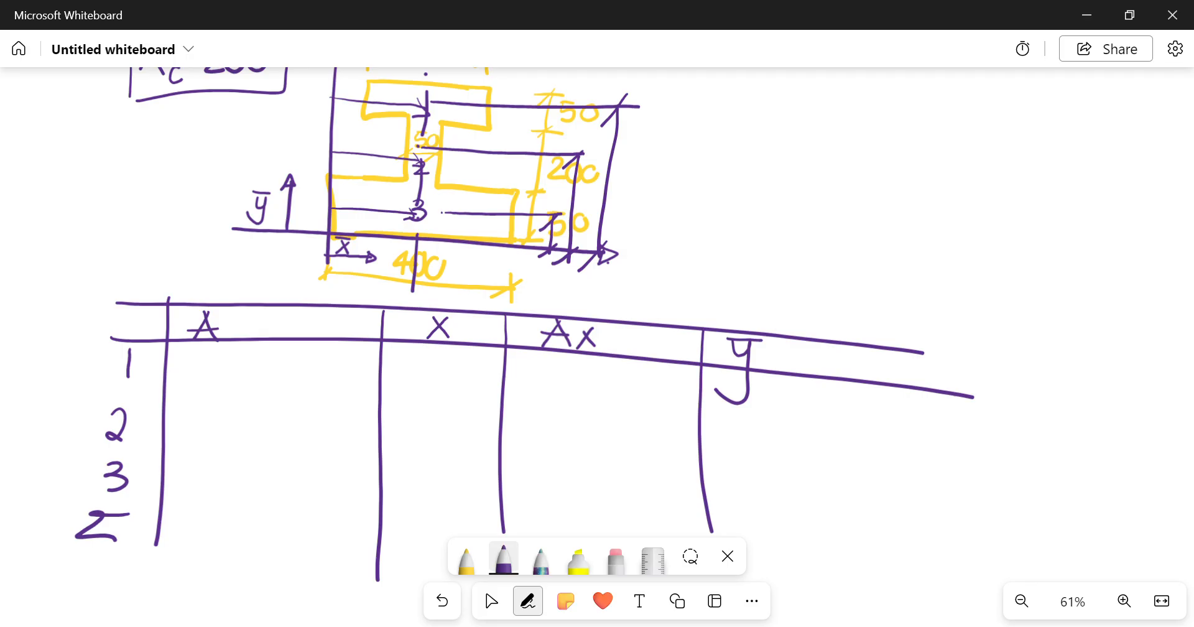
pyautogui.moveTo(826, 344); pyautogui.dragTo(826, 564)
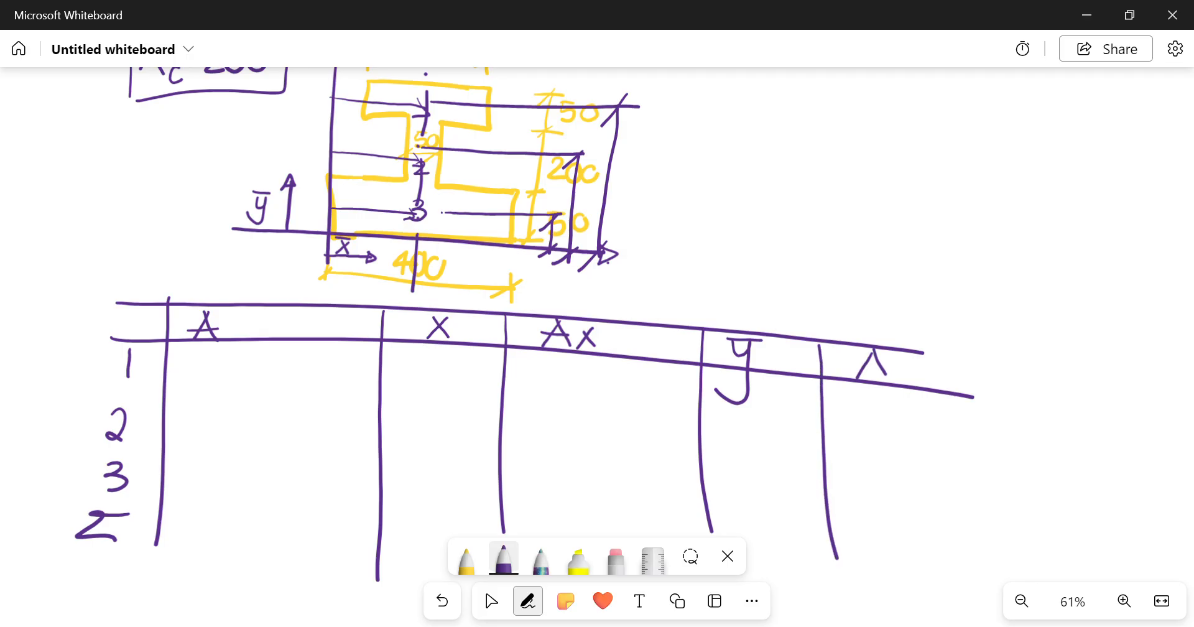
pyautogui.moveTo(861, 362); pyautogui.dragTo(937, 412)
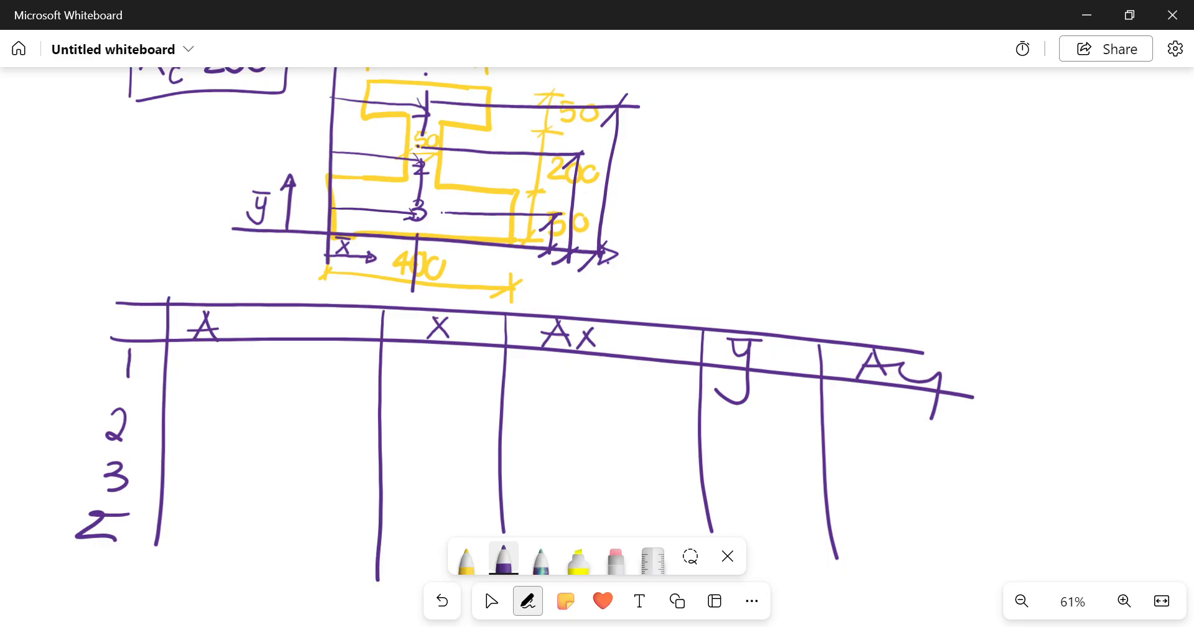
# Label the height arrows 1 and 2 on the I-section sketch.
pyautogui.scroll(-3)
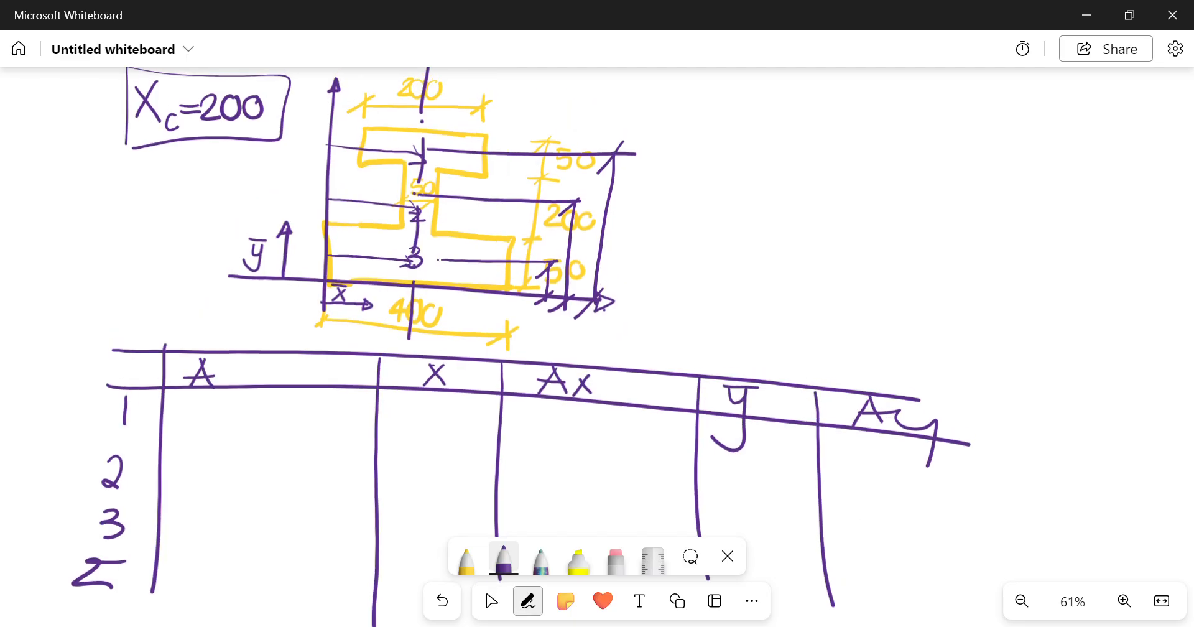
pyautogui.moveTo(464, 118); pyautogui.dragTo(575, 76)
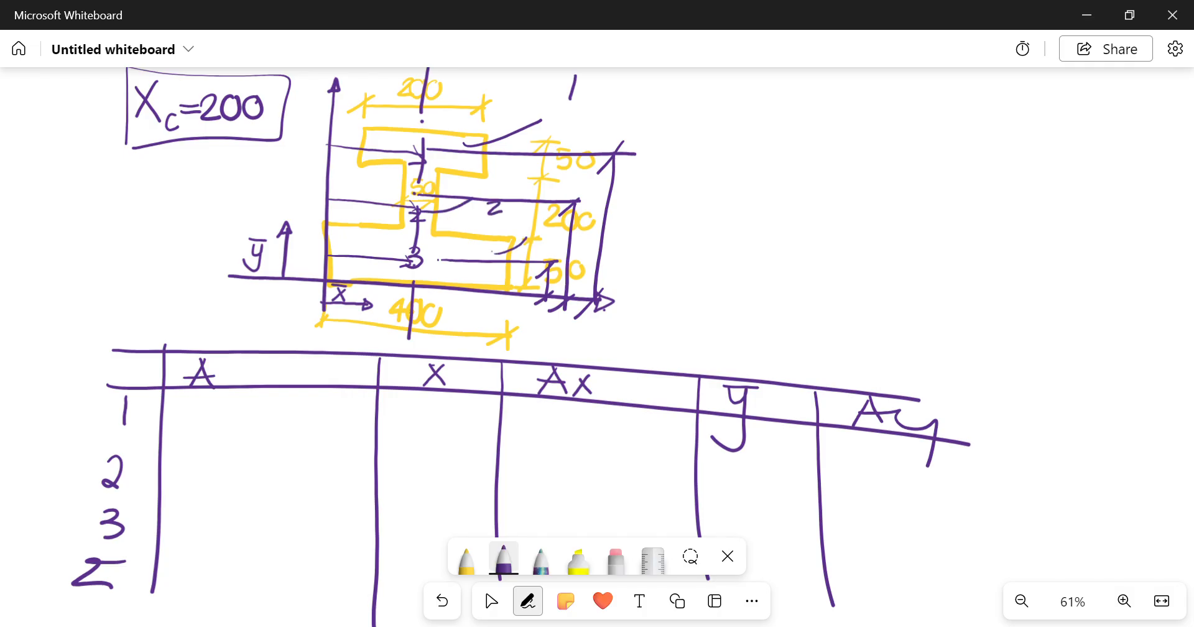
# Label height arrow 3, then enter areas 10 000, 10 000, 20 000 totalling 40 000 and x̄ = 200 in every row.
pyautogui.moveTo(525, 229); pyautogui.dragTo(545, 244)
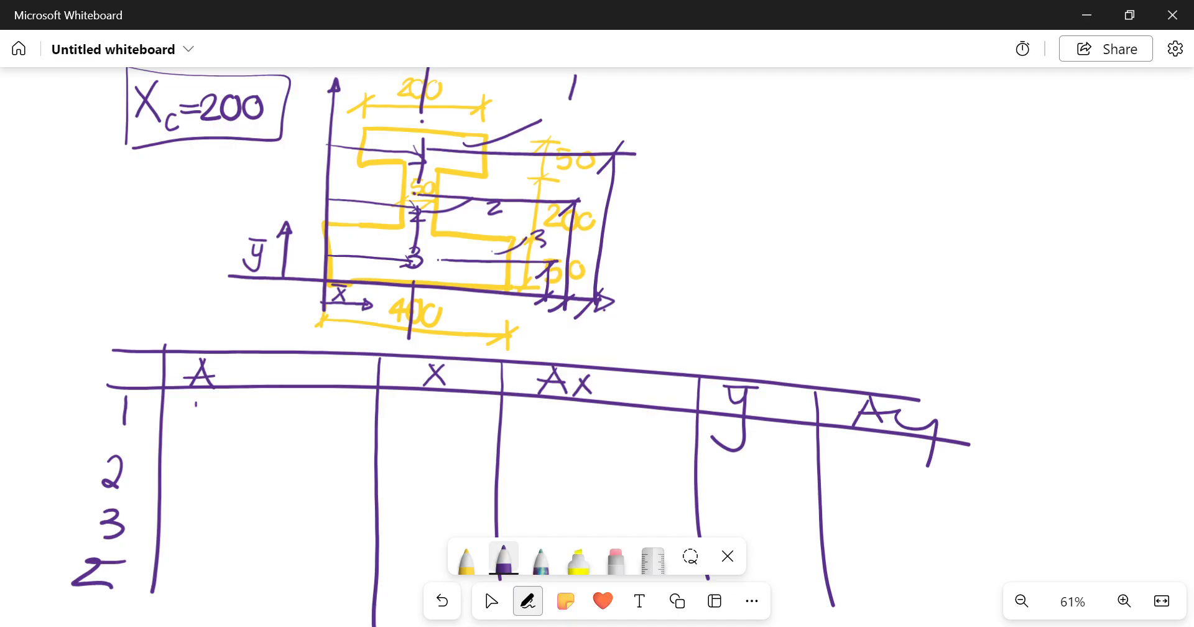
pyautogui.moveTo(194, 415); pyautogui.dragTo(312, 419)
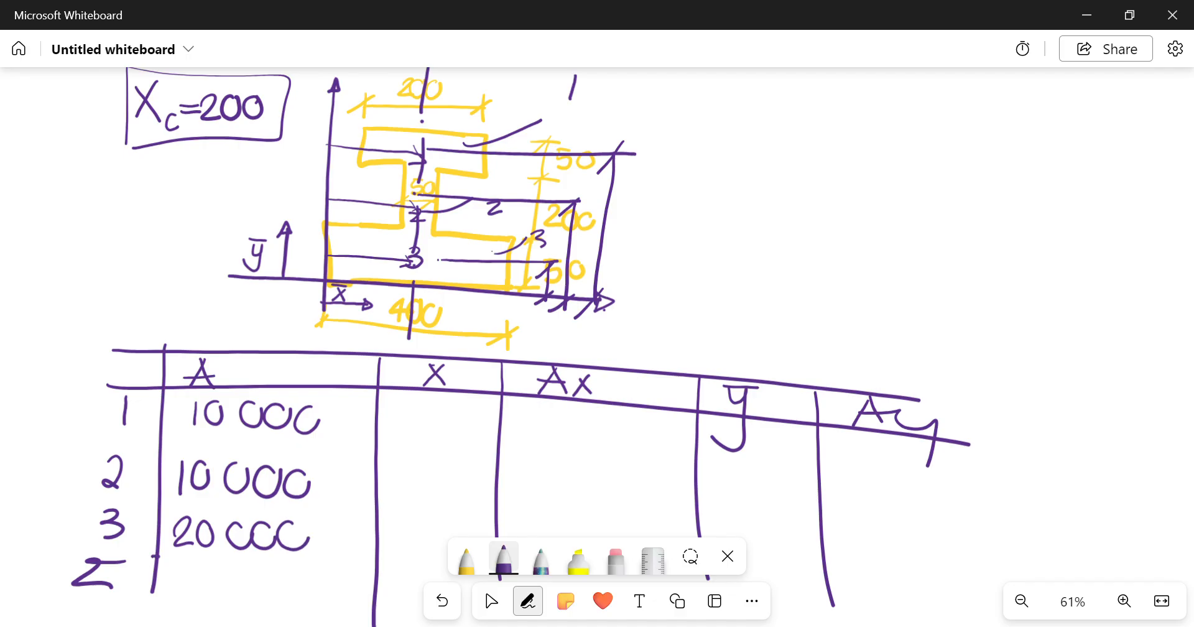
pyautogui.moveTo(152, 563); pyautogui.dragTo(377, 564)
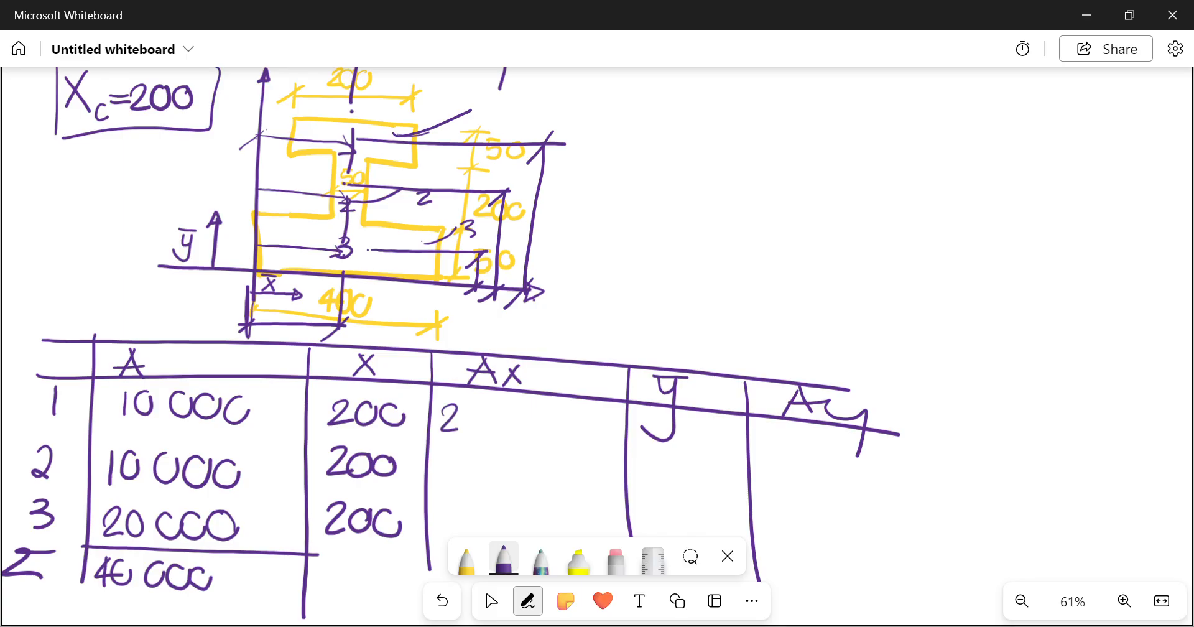
# Enter Ax values 2 000 000, 2 000 000 and 4 000 000 for parts 1, 2 and 3.
pyautogui.moveTo(469, 420); pyautogui.dragTo(517, 420)
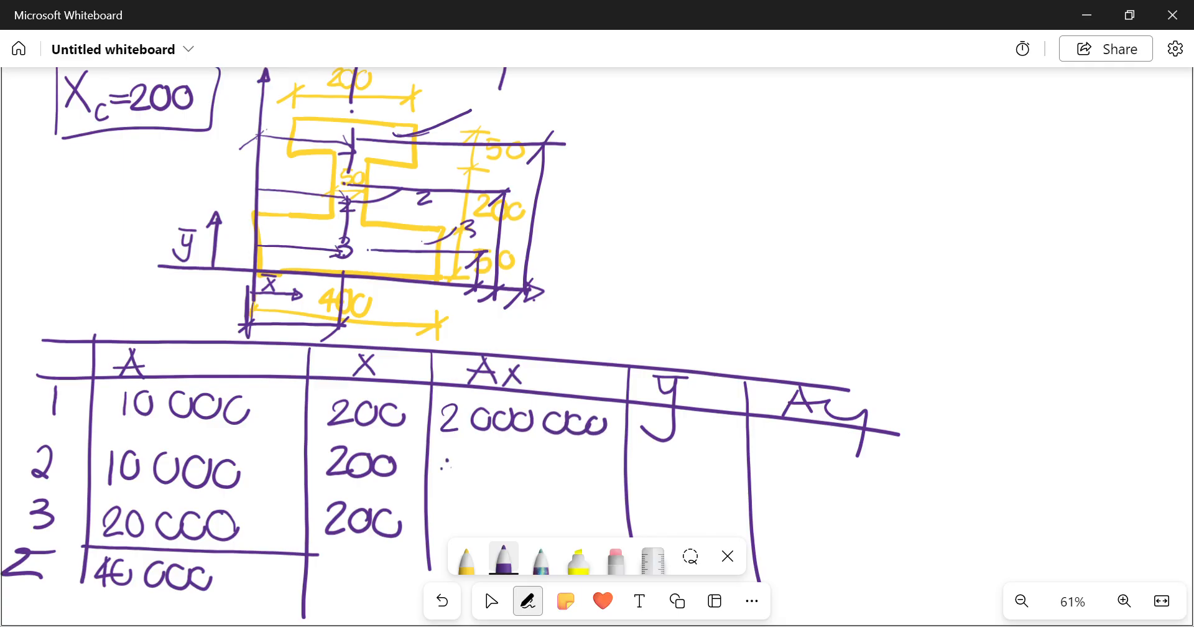
pyautogui.moveTo(449, 469); pyautogui.dragTo(567, 476)
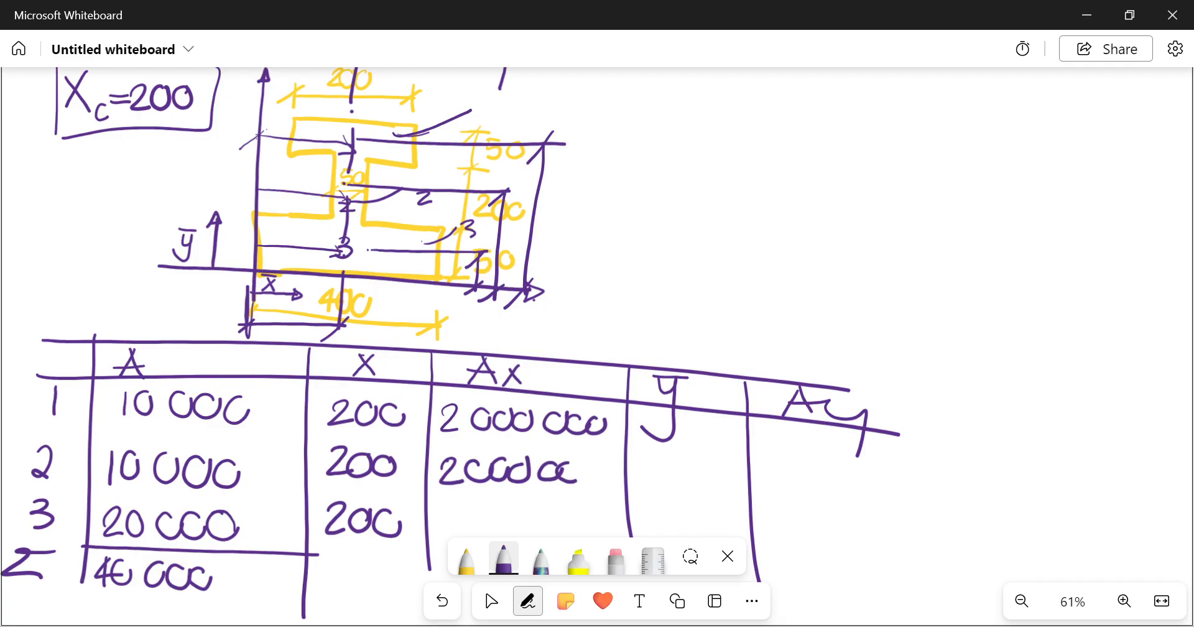
pyautogui.moveTo(533, 468); pyautogui.dragTo(602, 470)
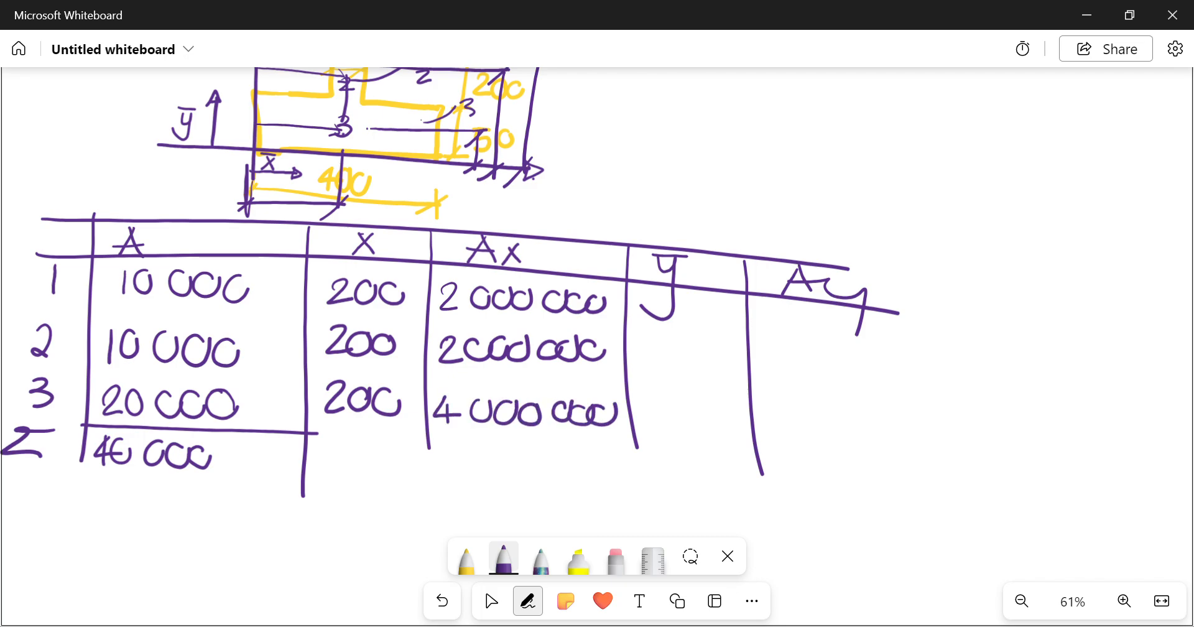
# Write the Ax total 8 000 000 in the Σ row and tick the three part centroids on the sketch.
pyautogui.moveTo(305, 434); pyautogui.dragTo(967, 480)
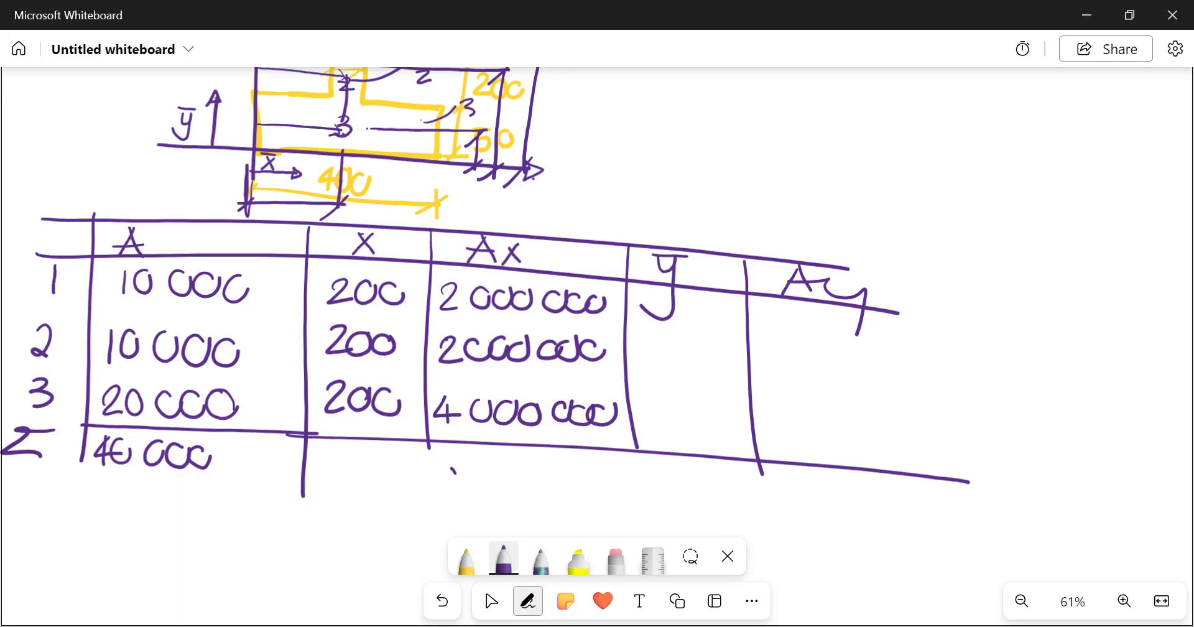
pyautogui.moveTo(446, 484); pyautogui.dragTo(586, 480)
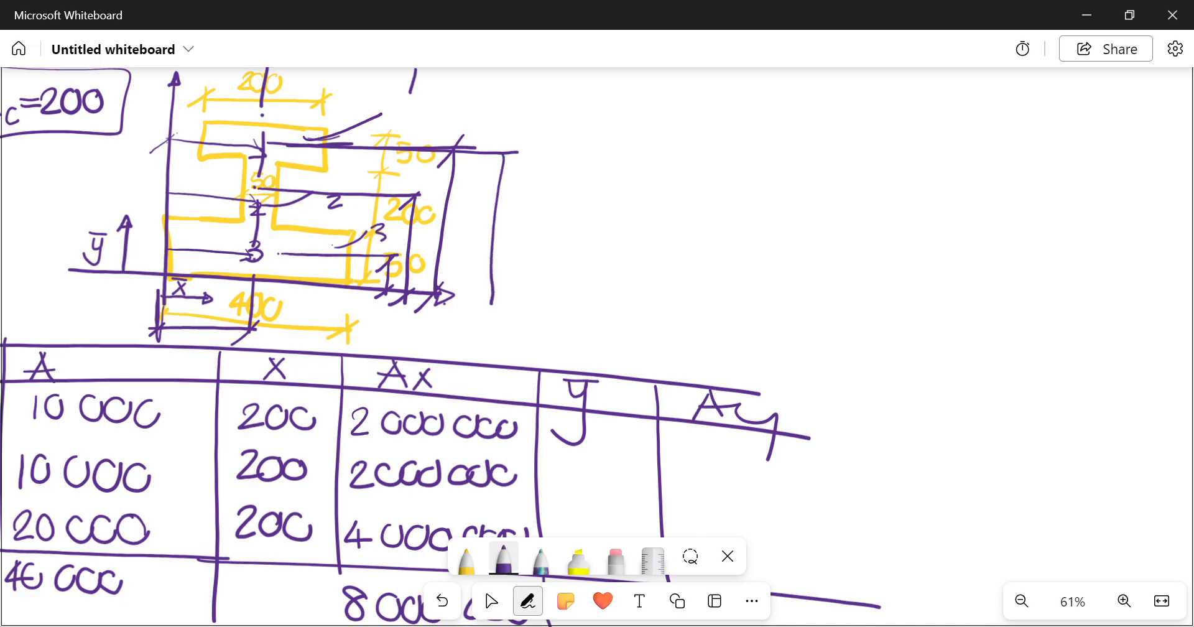
pyautogui.moveTo(502, 140); pyautogui.dragTo(495, 305)
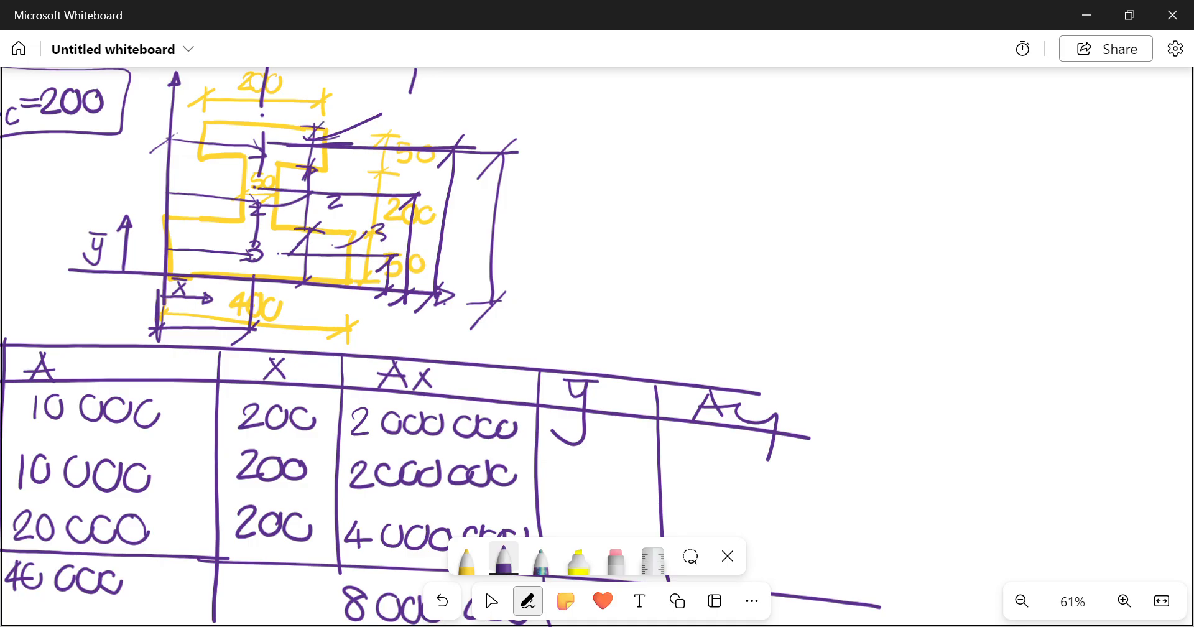
# Jot the height sum 25+200+50 beside the sketch for part 1's ȳ.
pyautogui.moveTo(610, 161); pyautogui.dragTo(624, 152)
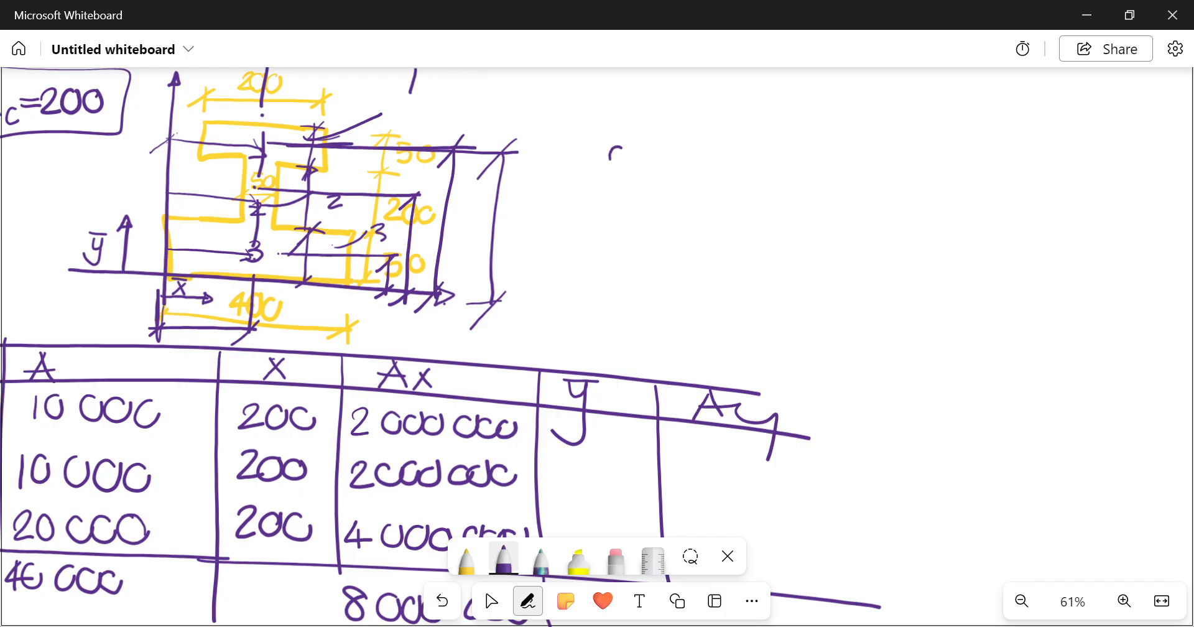
pyautogui.moveTo(609, 161); pyautogui.dragTo(682, 161)
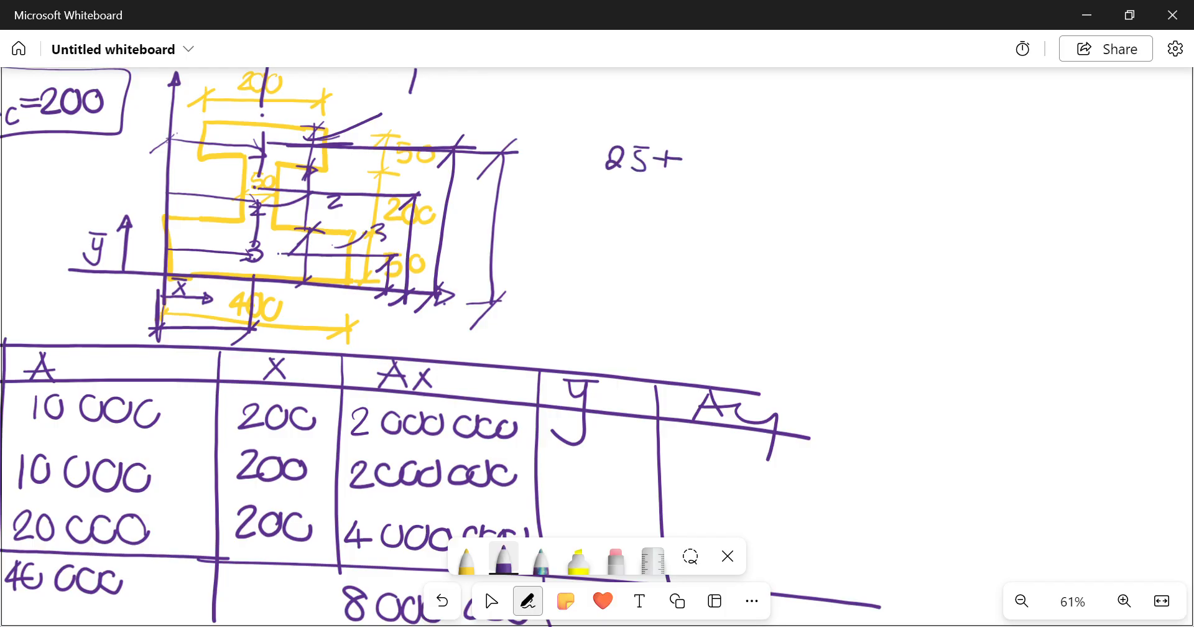
pyautogui.moveTo(692, 161); pyautogui.dragTo(811, 164)
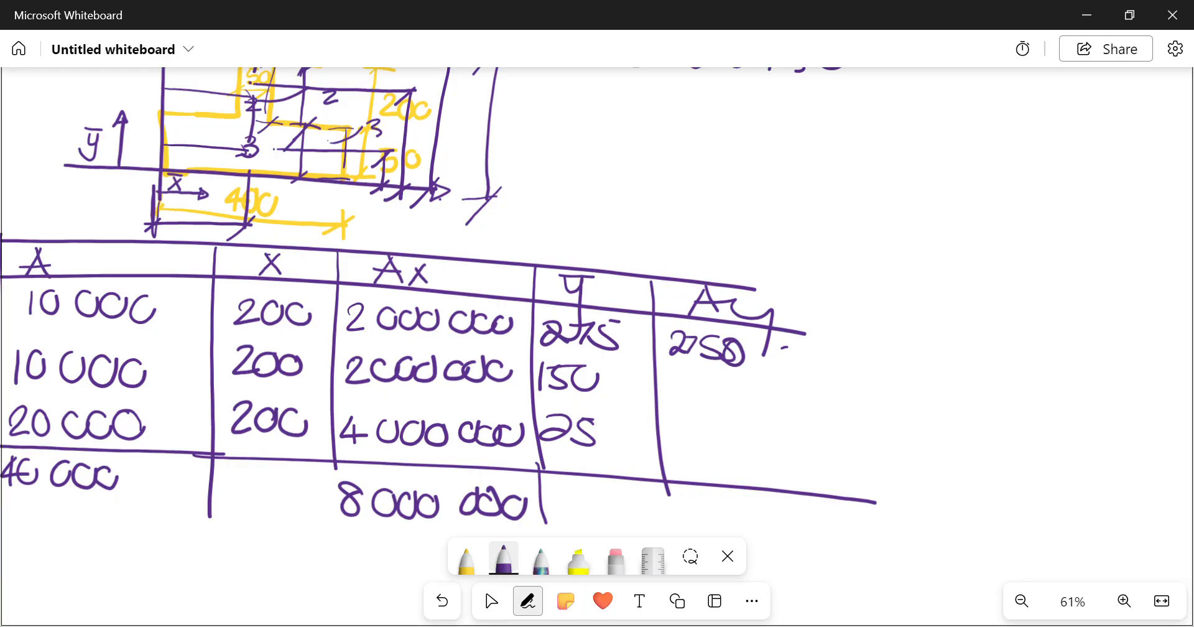
# Enter Ay values 2 750 000, 1 500 000 and 500 000 and their total 4 750 000.
pyautogui.moveTo(769, 358); pyautogui.dragTo(861, 365)
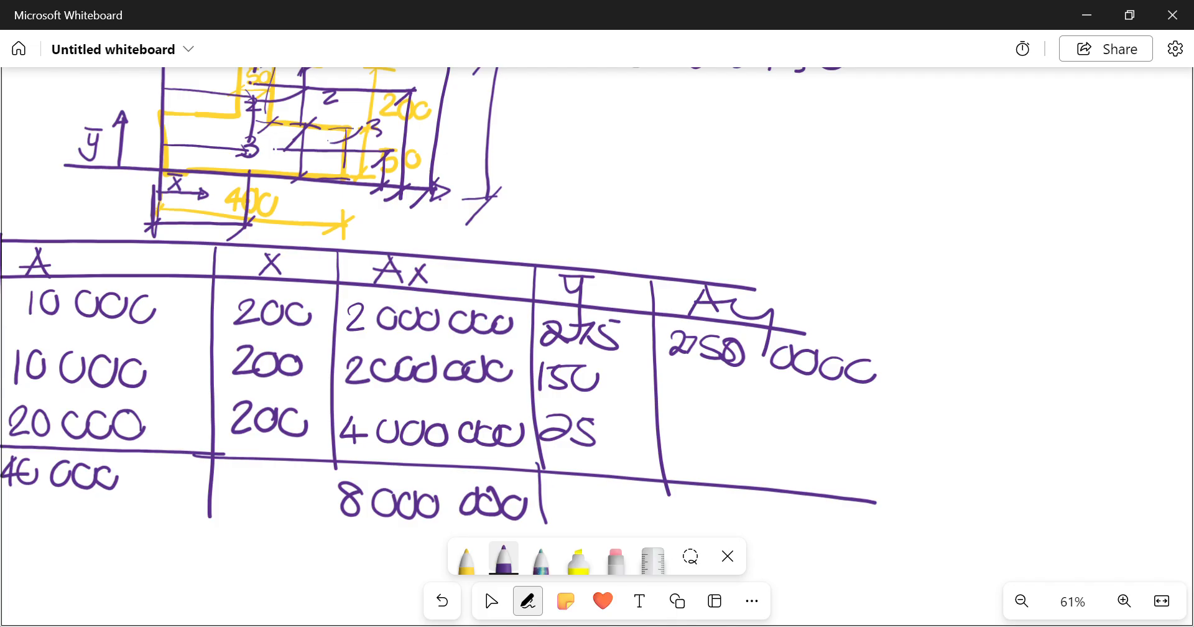
pyautogui.moveTo(670, 370); pyautogui.dragTo(682, 395)
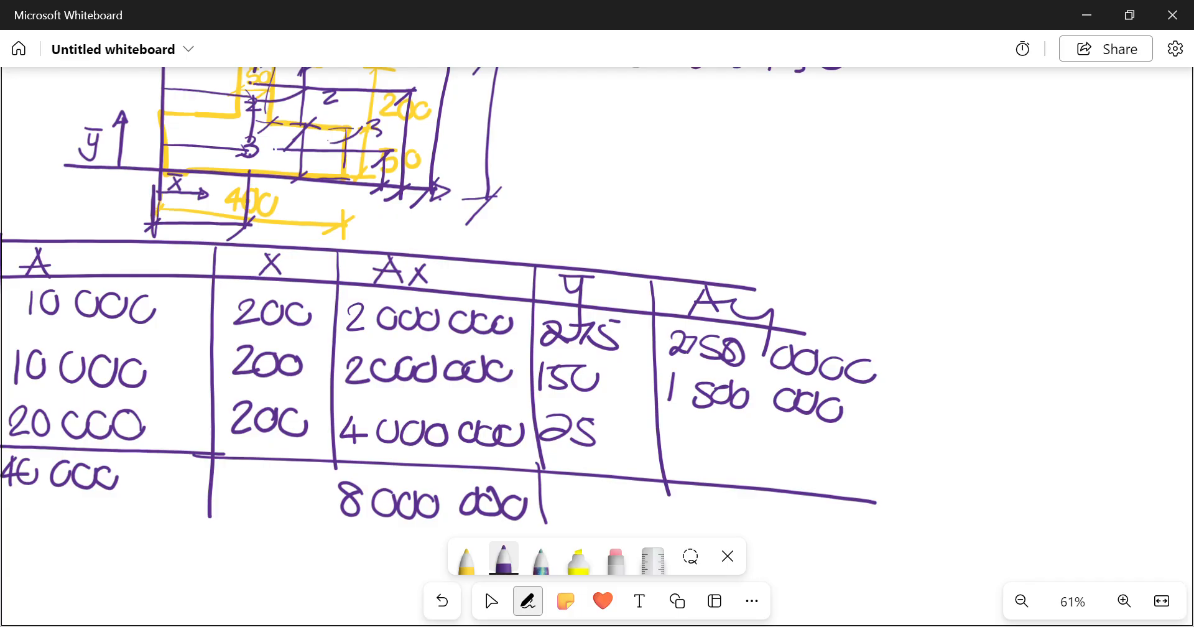
pyautogui.moveTo(686, 445); pyautogui.dragTo(792, 446)
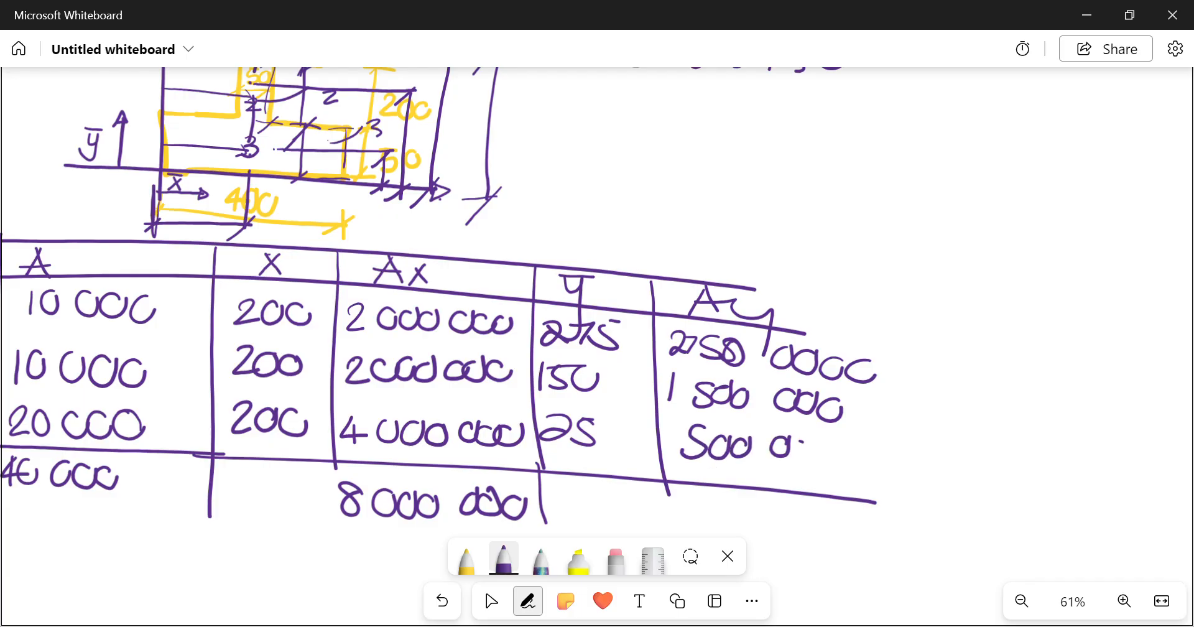
pyautogui.moveTo(762, 448); pyautogui.dragTo(837, 448)
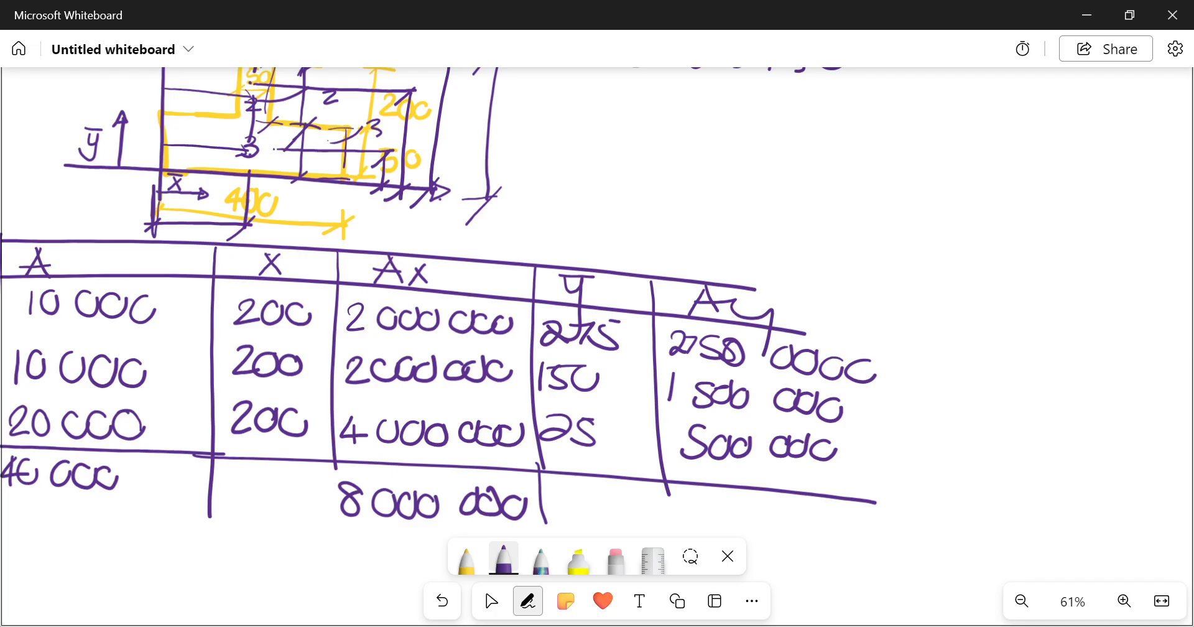
pyautogui.moveTo(689, 510); pyautogui.dragTo(750, 510)
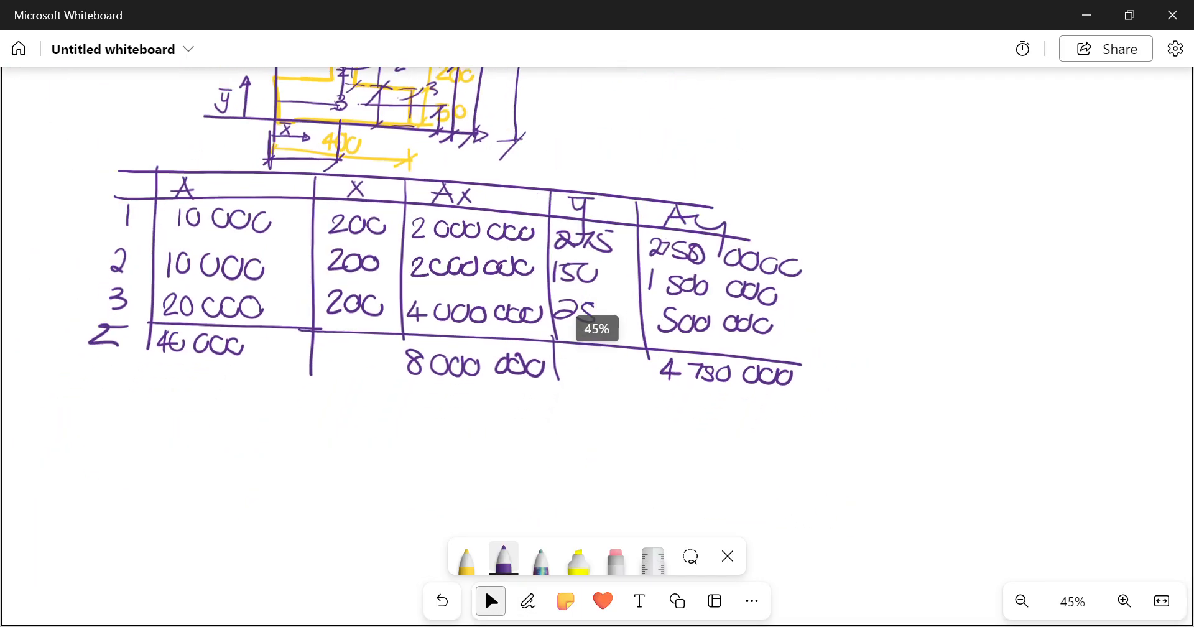
# Write x̄c = ΣAx/ΣA = 8 000 000/40 000 = 200 mm, circling the 40 000 total.
pyautogui.click(528, 601)
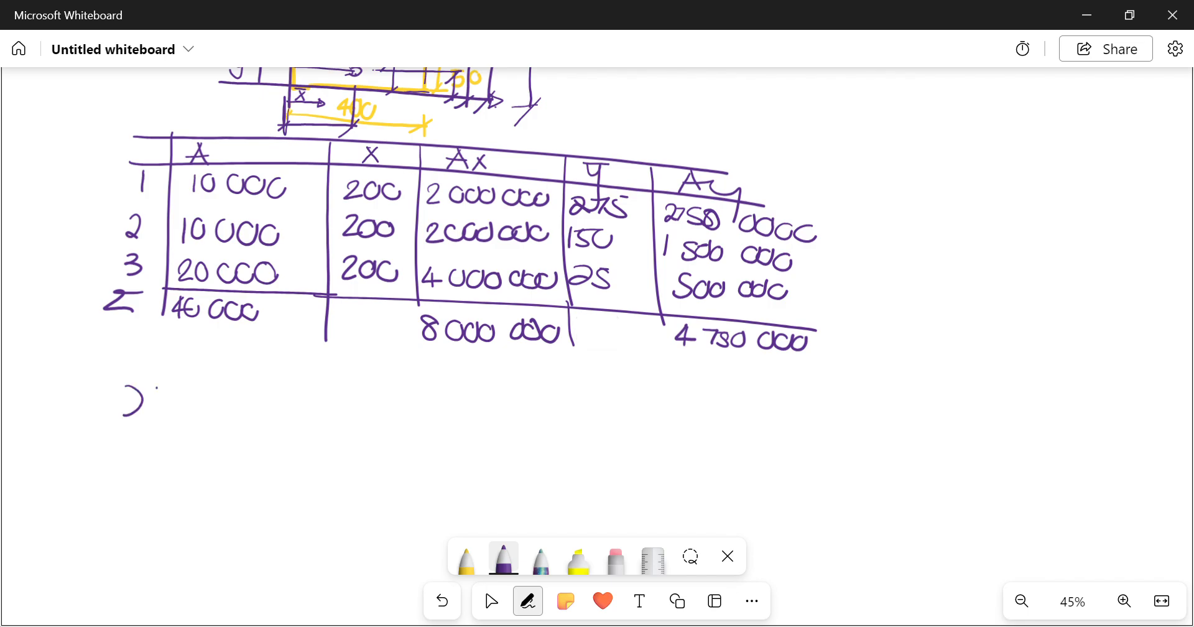
pyautogui.moveTo(152, 389); pyautogui.dragTo(172, 423)
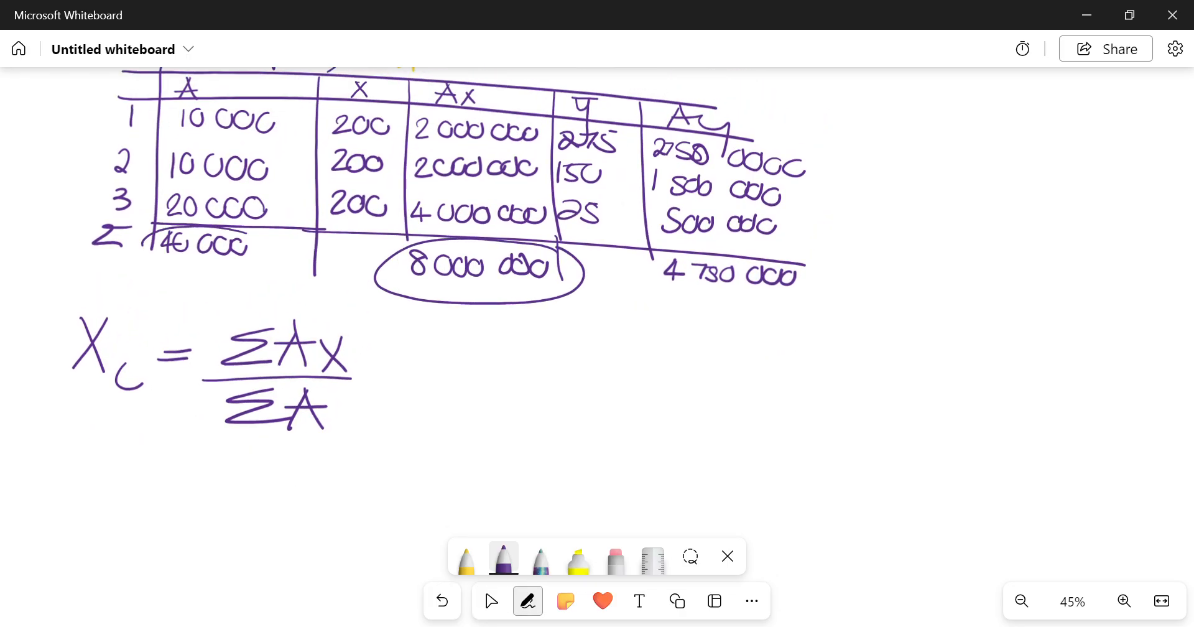
pyautogui.moveTo(148, 473); pyautogui.dragTo(183, 469)
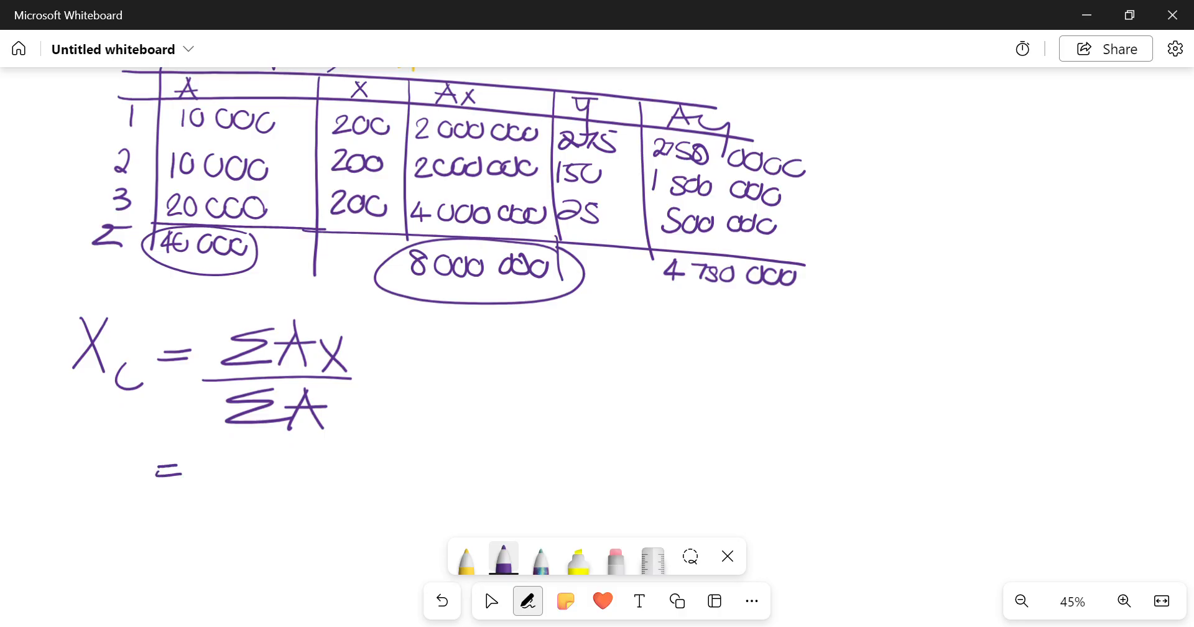
pyautogui.moveTo(213, 466); pyautogui.dragTo(366, 469)
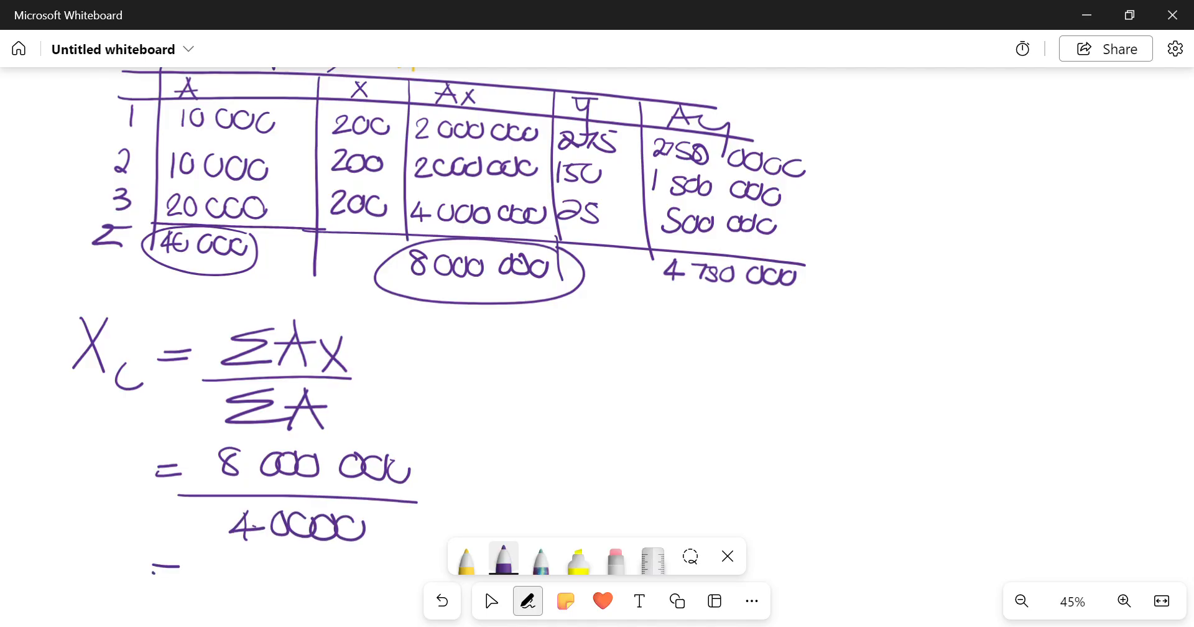
pyautogui.moveTo(151, 570); pyautogui.dragTo(186, 569)
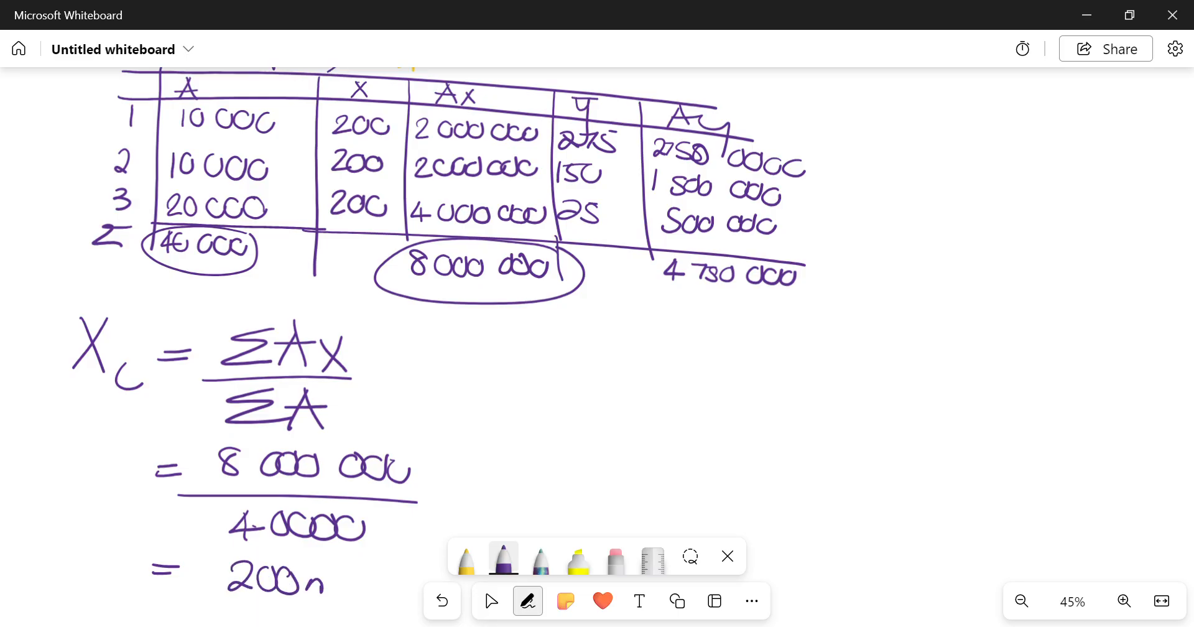
pyautogui.click(1022, 601)
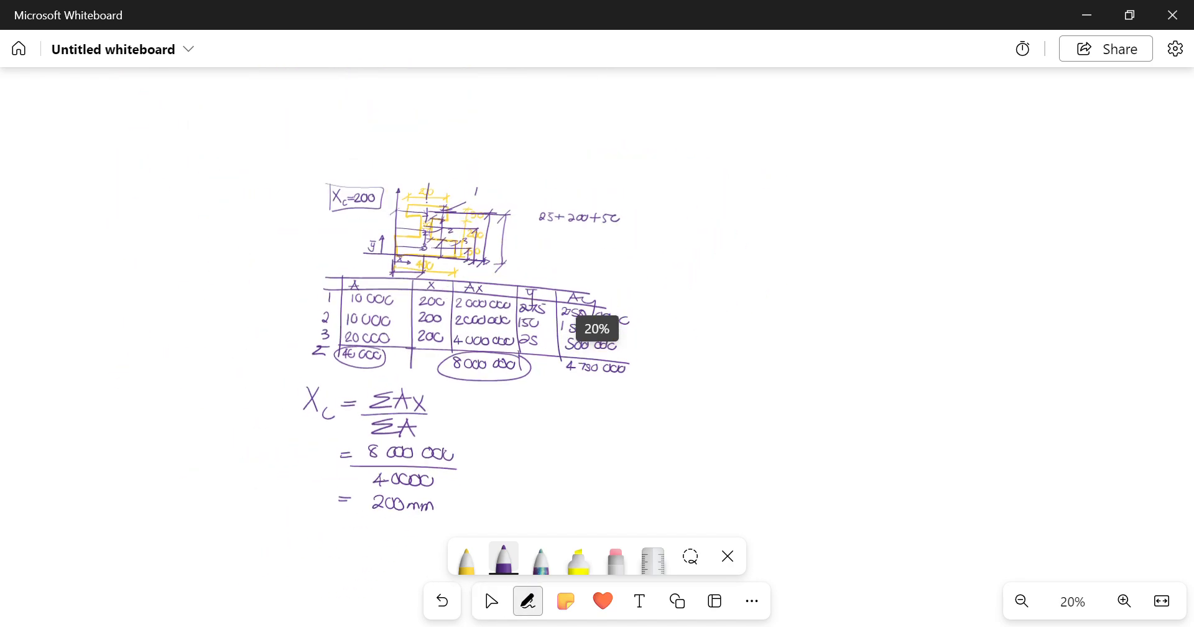
# Write the ȳc = ΣAy/ΣA formula beside the x̄c working and circle the 4 750 000 total.
pyautogui.moveTo(343, 152); pyautogui.dragTo(335, 533)
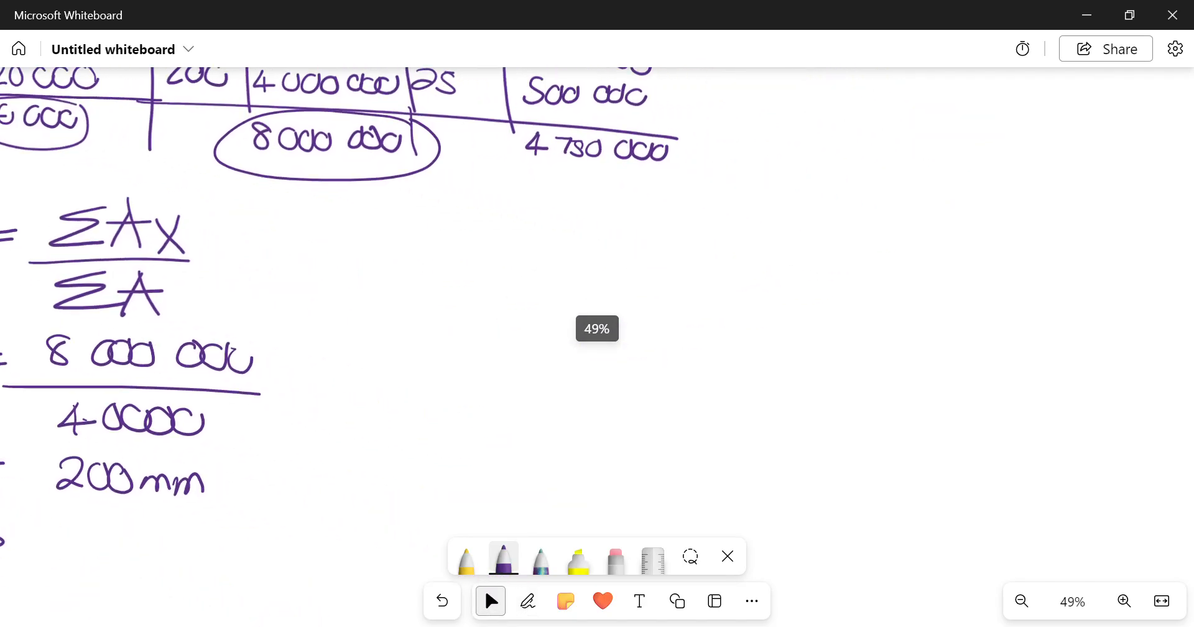
pyautogui.click(528, 601)
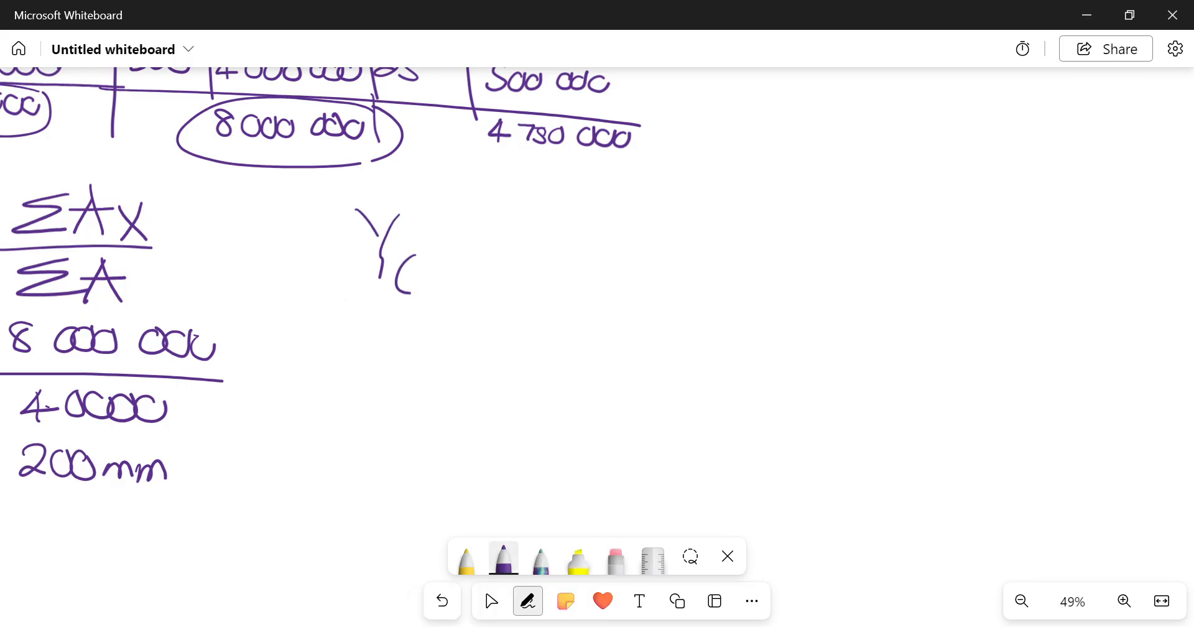
pyautogui.moveTo(434, 243); pyautogui.dragTo(625, 229)
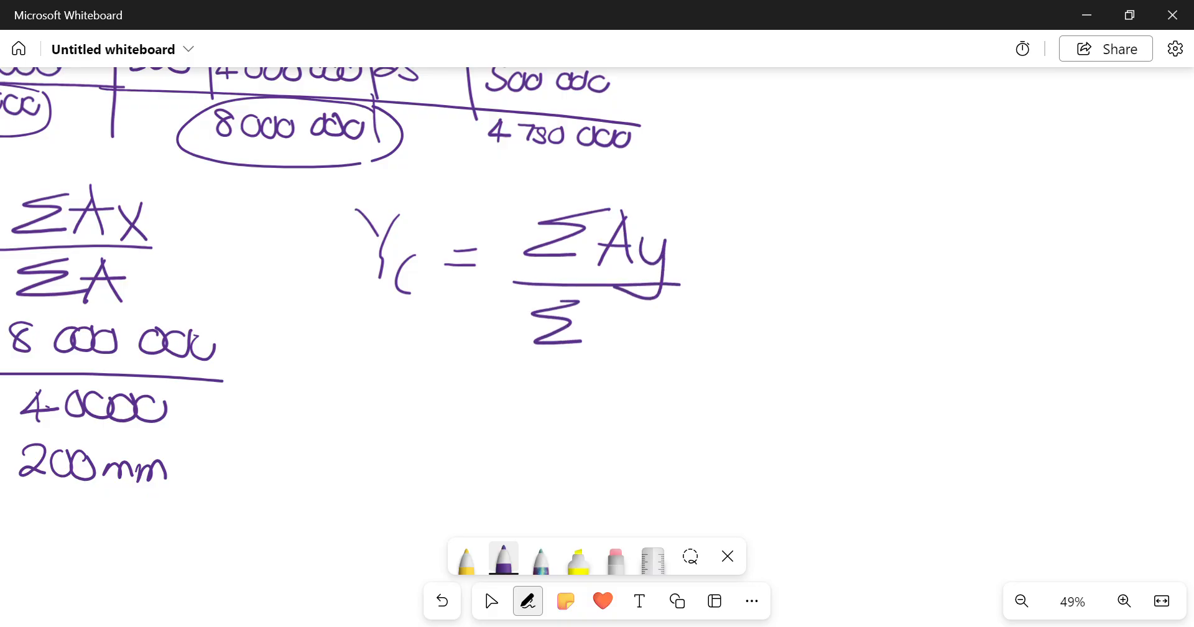
pyautogui.moveTo(602, 305); pyautogui.dragTo(647, 334)
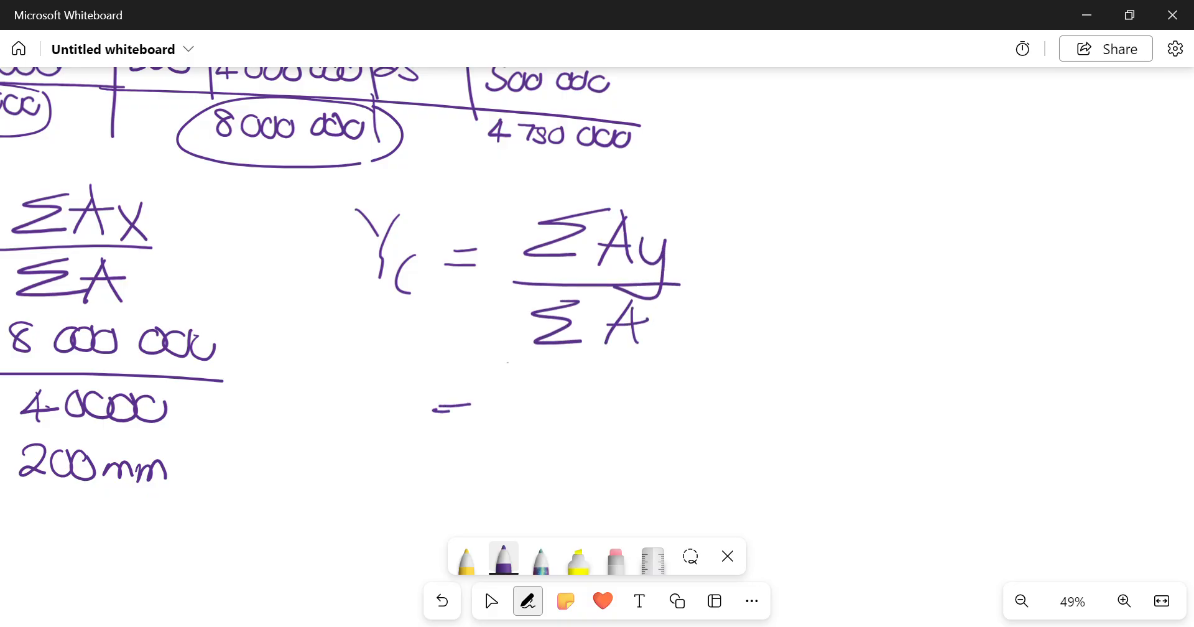
pyautogui.moveTo(473, 107); pyautogui.dragTo(646, 168)
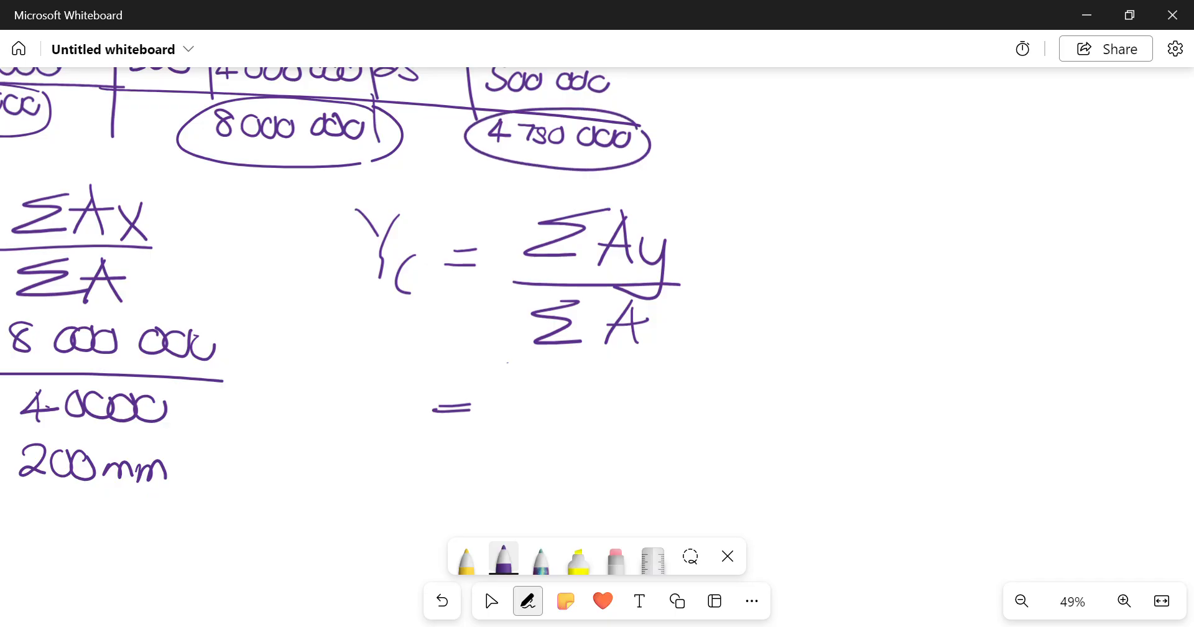
# Substitute 4 750 000/40 000 and write the result ȳc = 118.75 mm.
pyautogui.moveTo(518, 396); pyautogui.dragTo(639, 412)
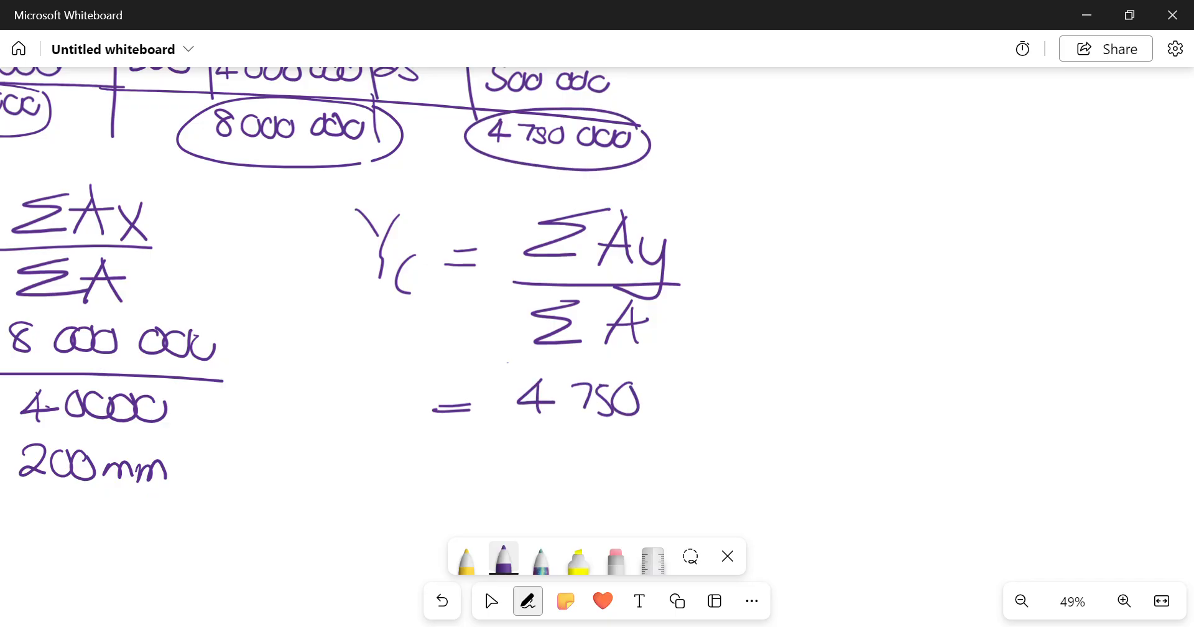
pyautogui.moveTo(655, 396); pyautogui.dragTo(765, 434)
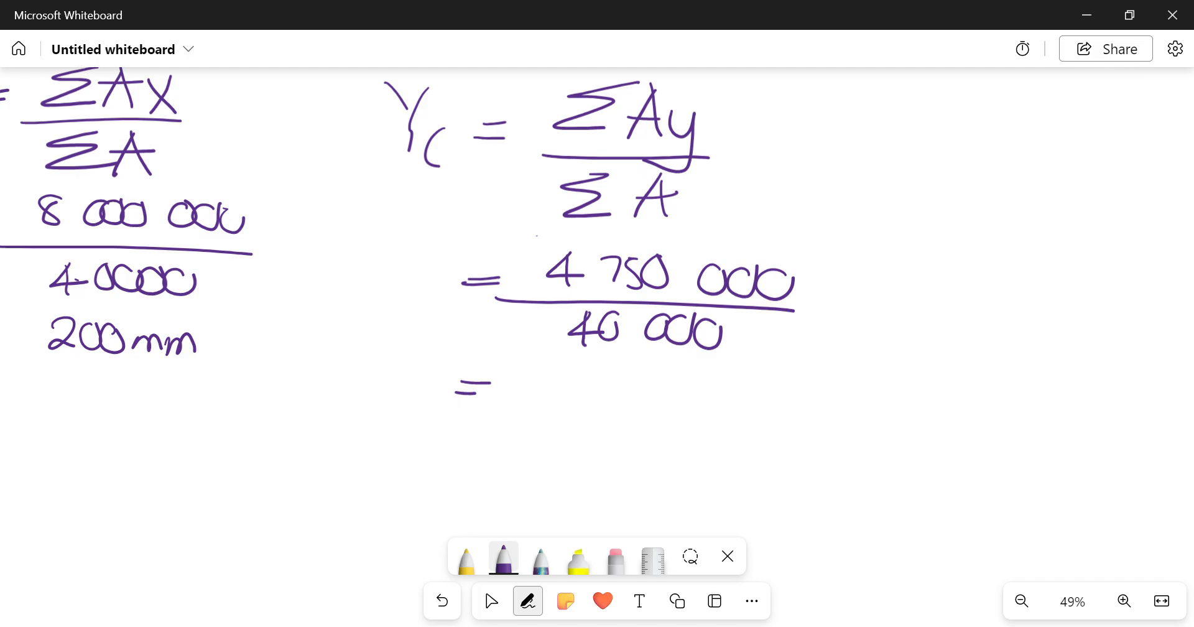
pyautogui.moveTo(563, 395); pyautogui.dragTo(647, 395)
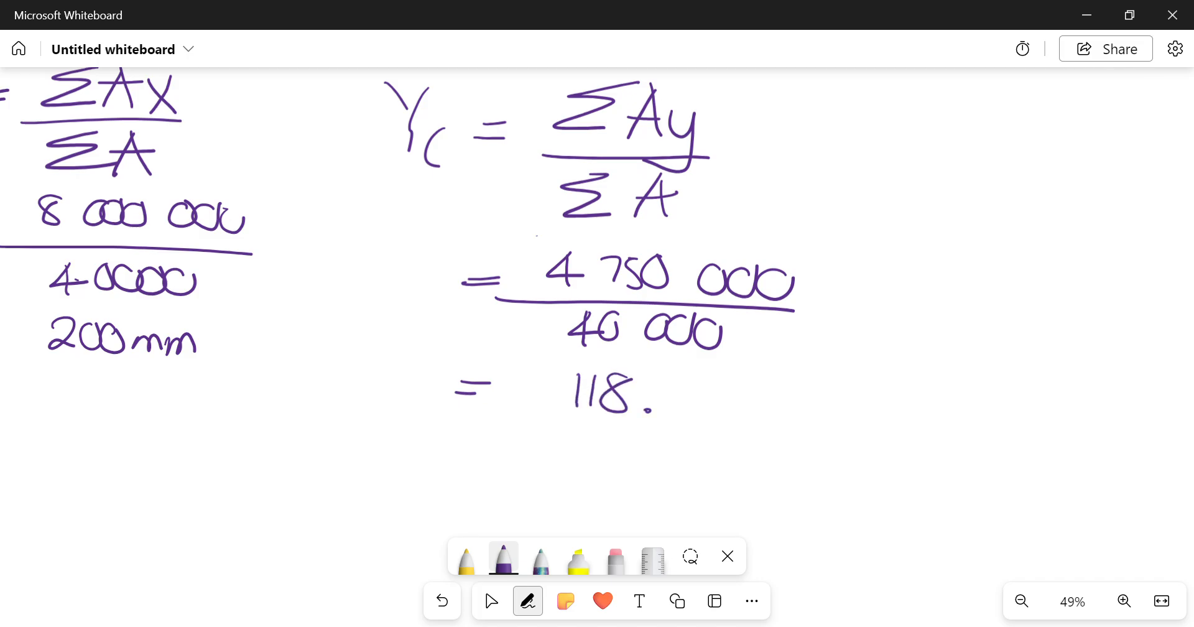
pyautogui.moveTo(647, 396); pyautogui.dragTo(792, 405)
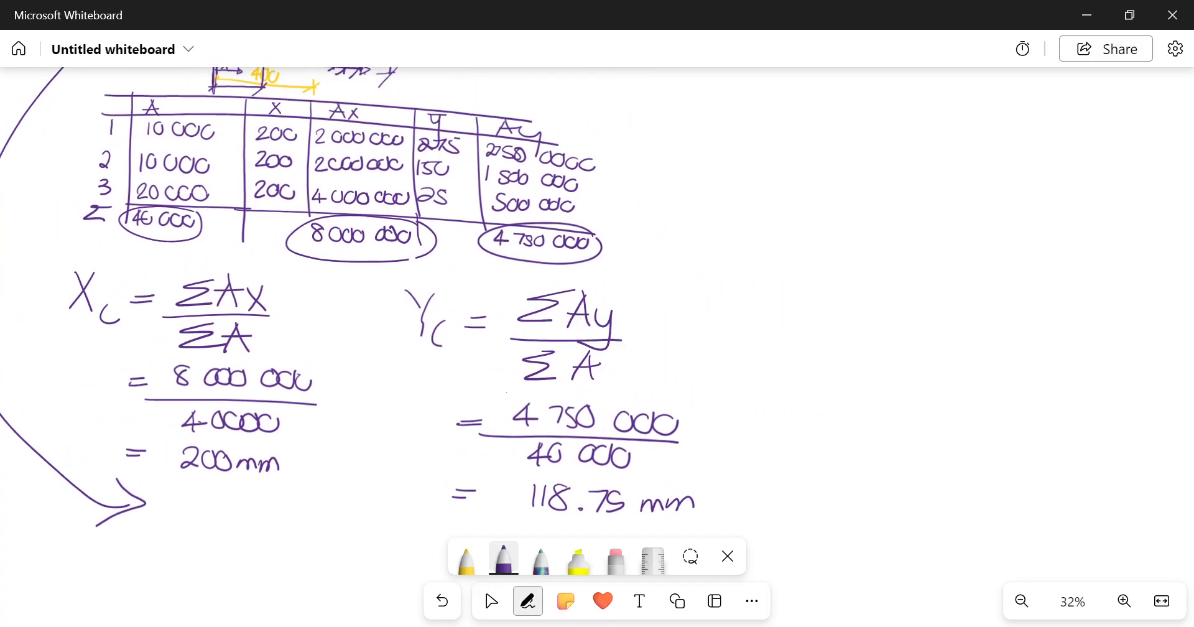
# In yellow, box the 30 marks twice and tick the working and the Ay total.
pyautogui.click(465, 559)
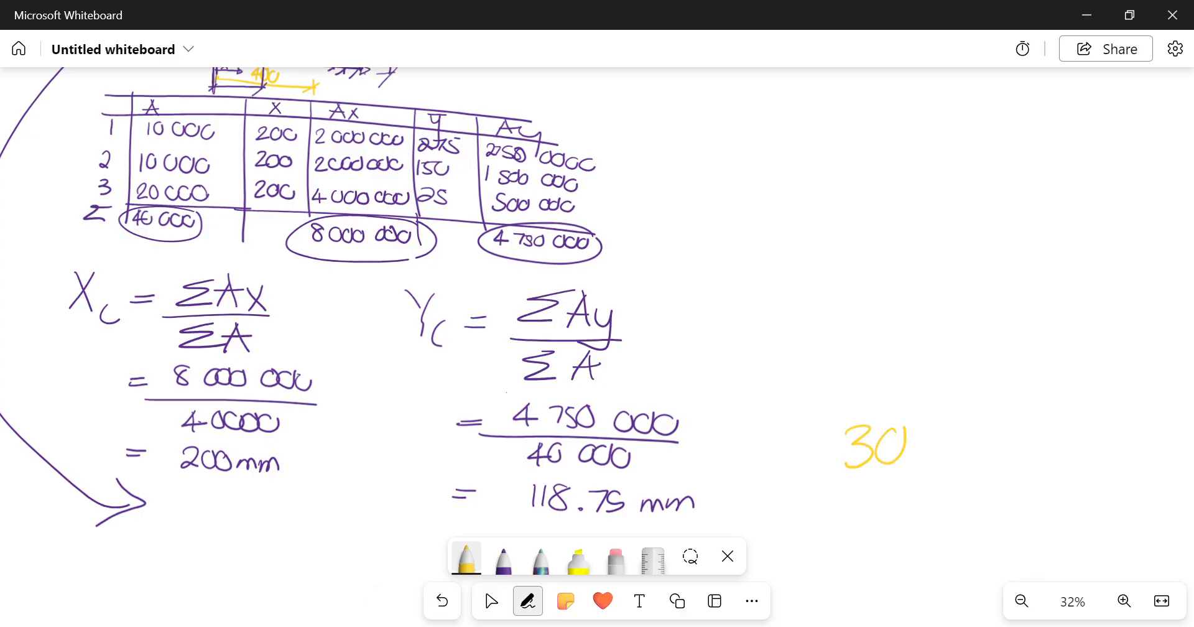
pyautogui.moveTo(822, 389); pyautogui.dragTo(944, 488)
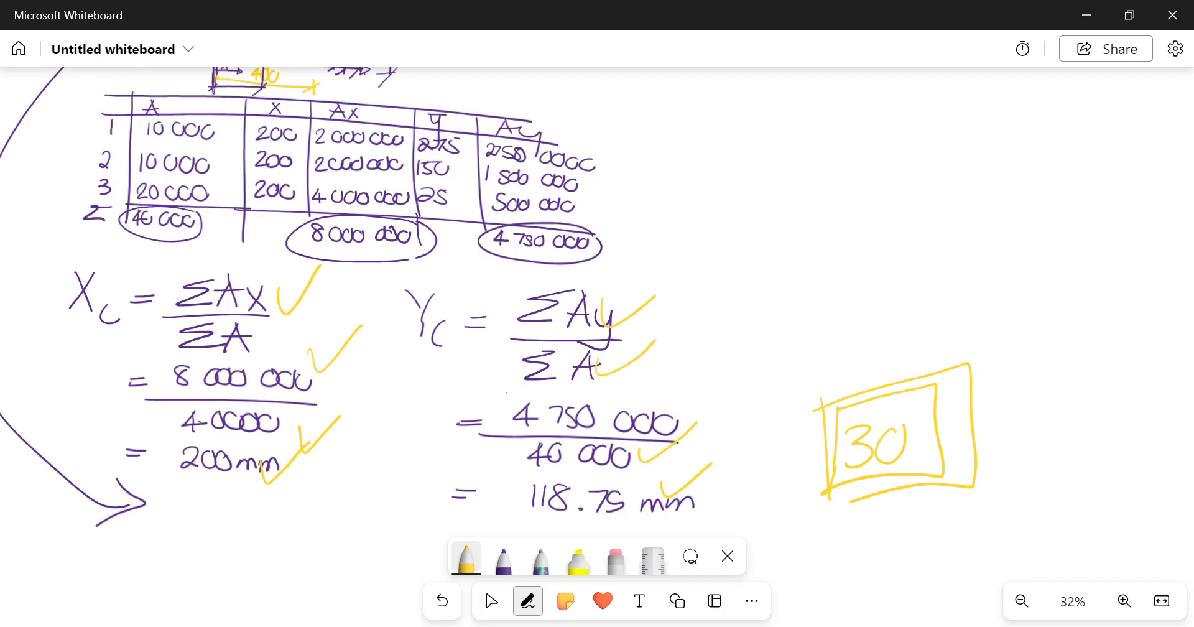
pyautogui.scroll(-3)
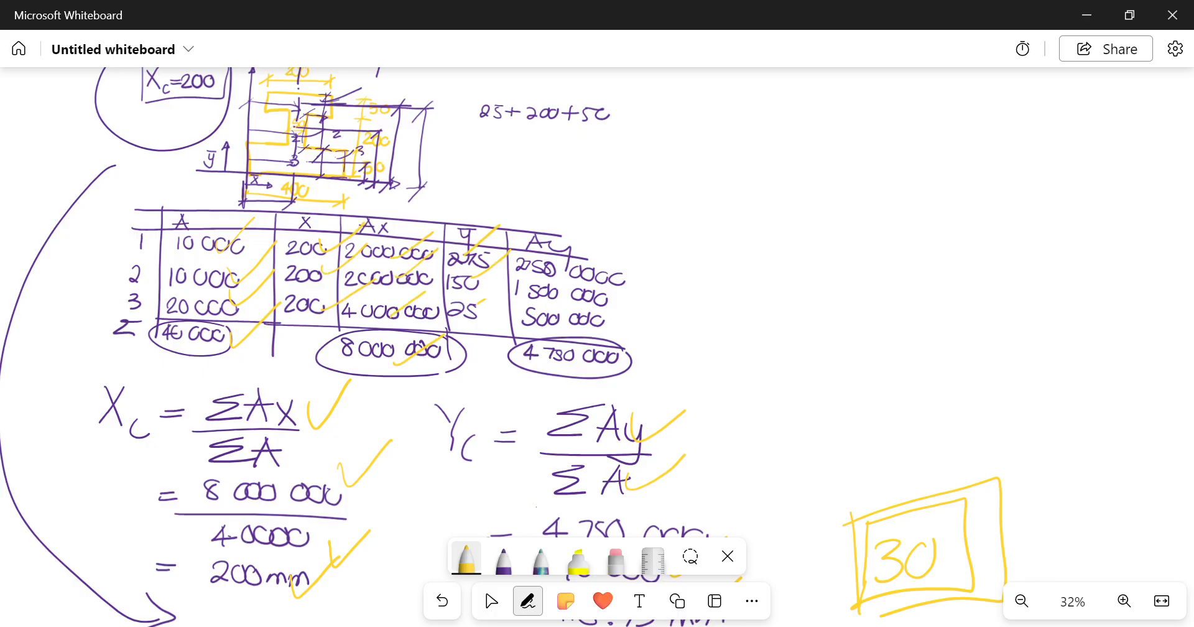
pyautogui.moveTo(503, 274); pyautogui.dragTo(663, 335)
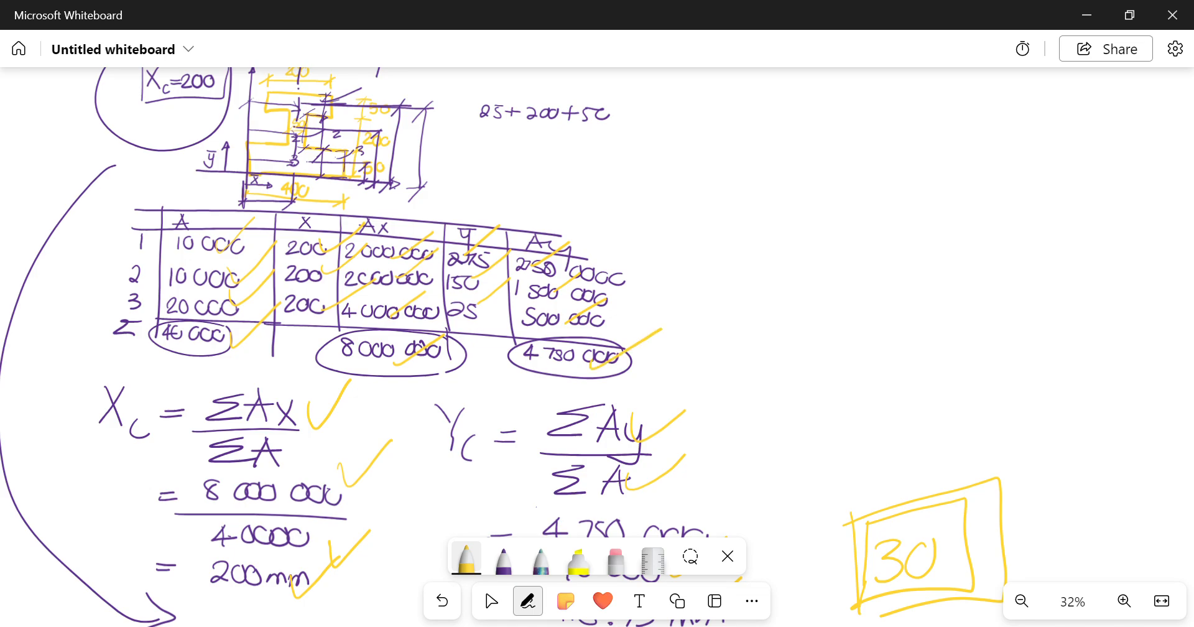